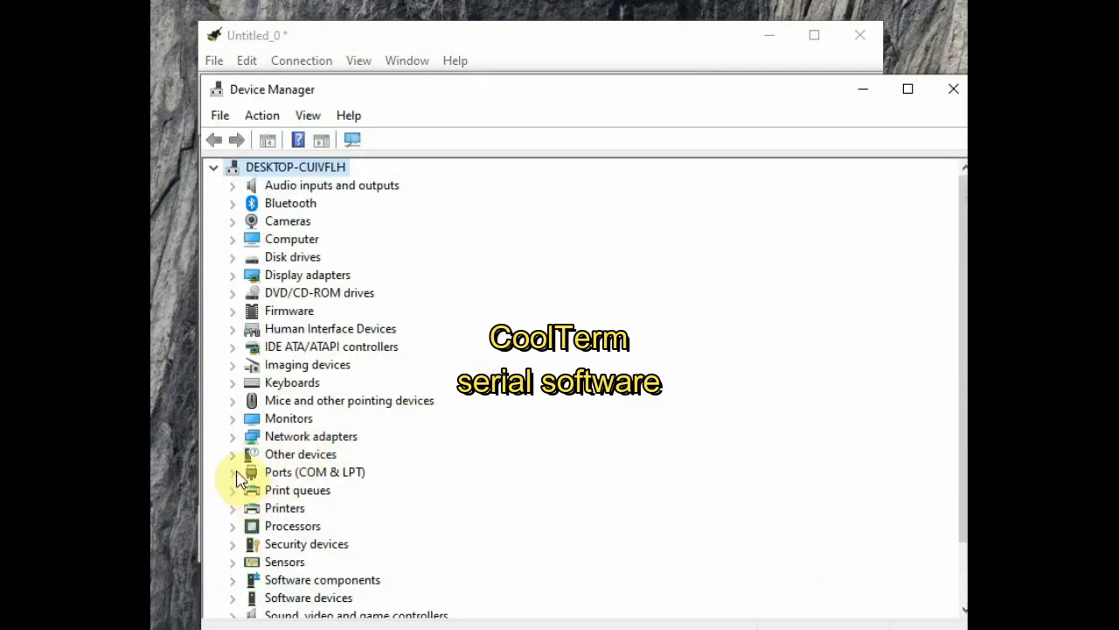
# After checking the COM port in Device Manager, configure the connection for COM5 at 4800 baud, 8-N-1.
pyautogui.click(232, 472)
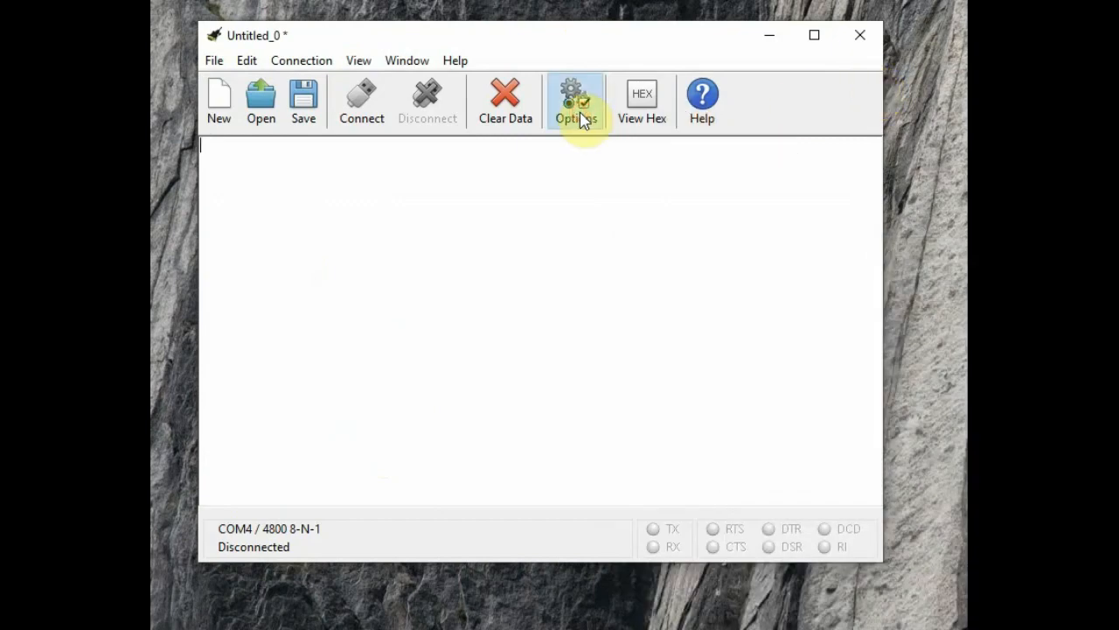
pyautogui.click(576, 98)
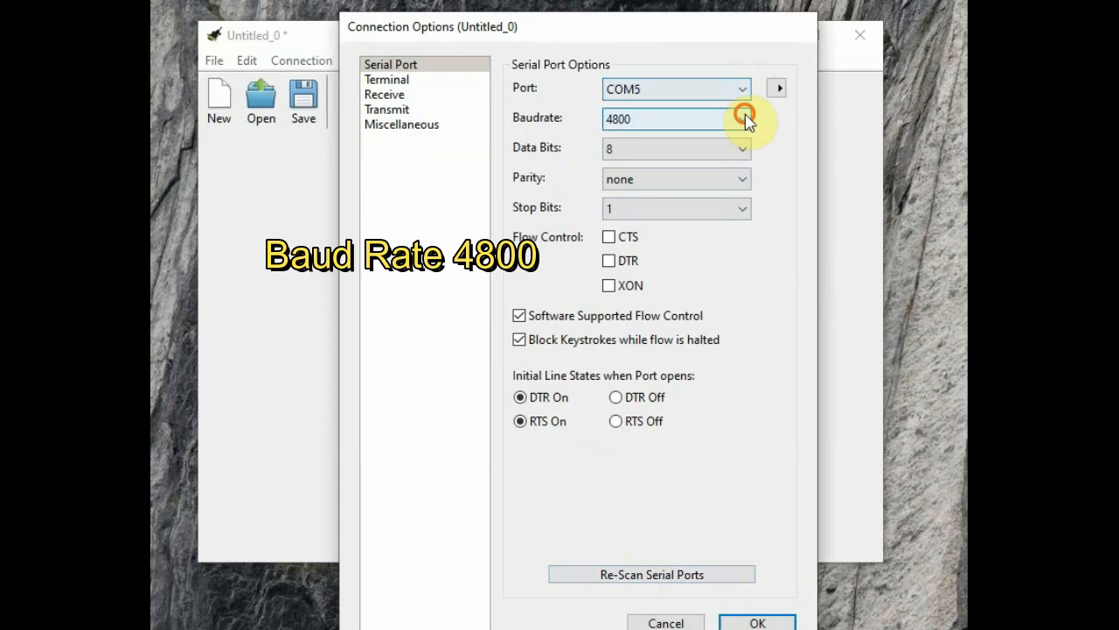
pyautogui.click(741, 119)
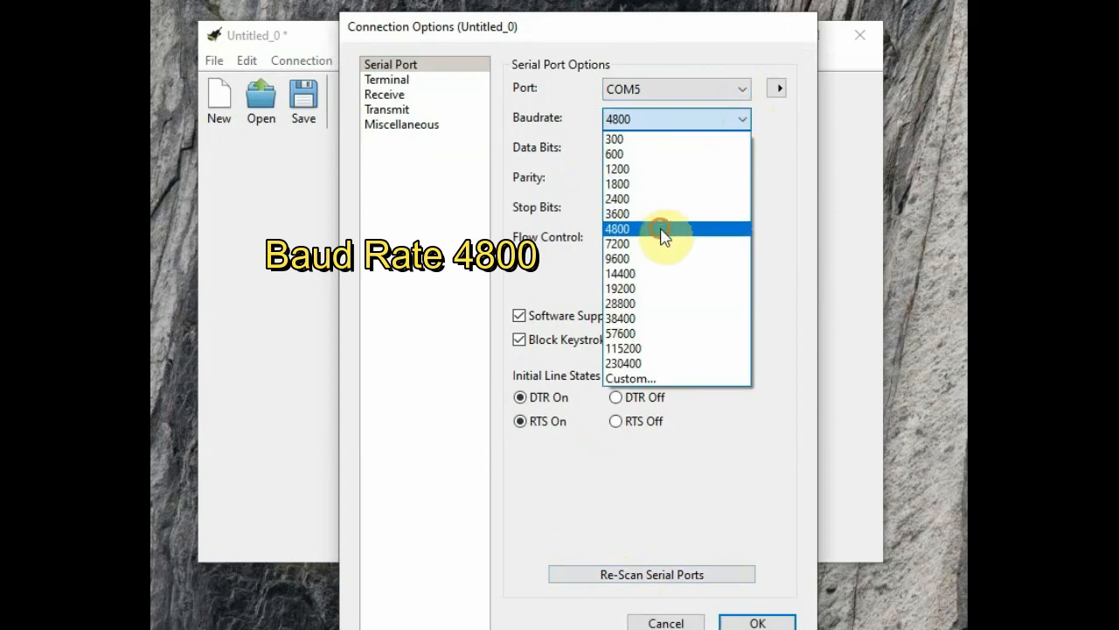
pyautogui.click(619, 227)
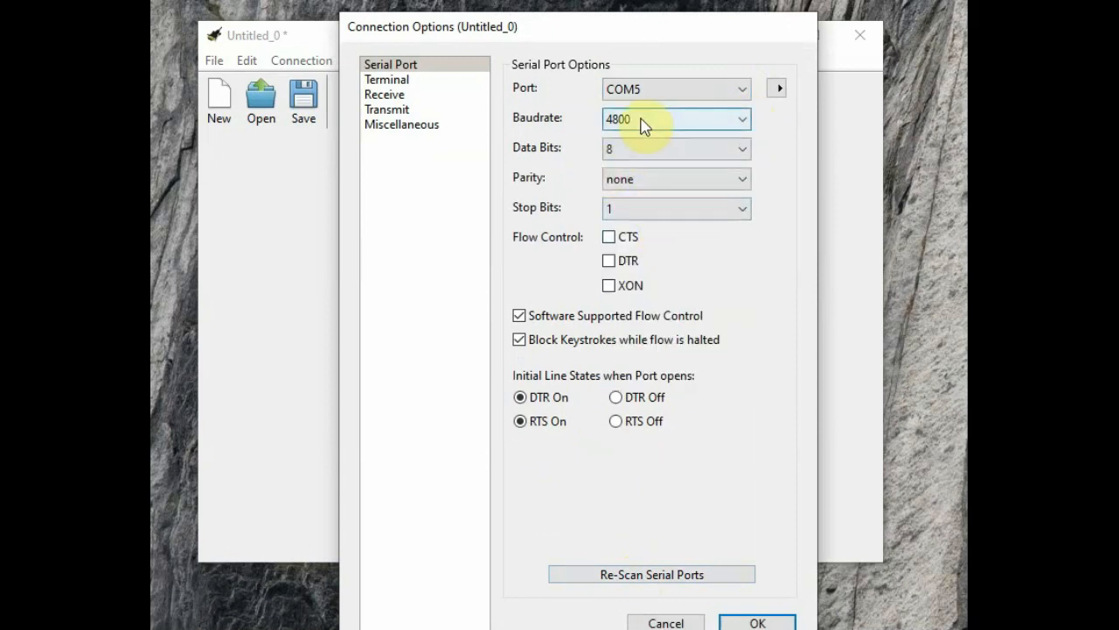
pyautogui.click(755, 623)
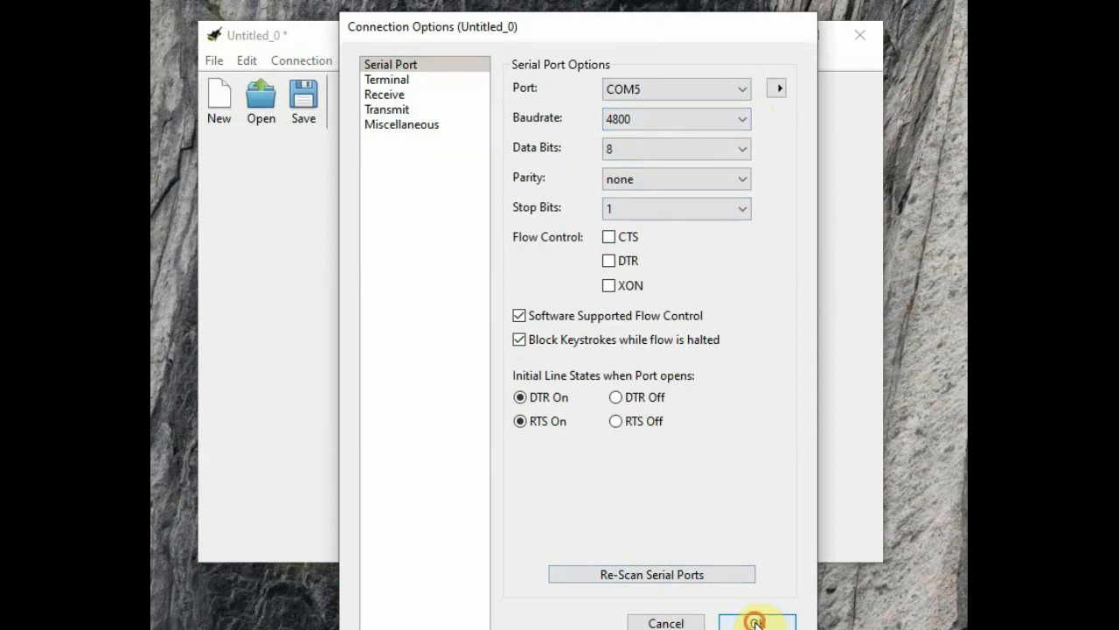
pyautogui.click(752, 622)
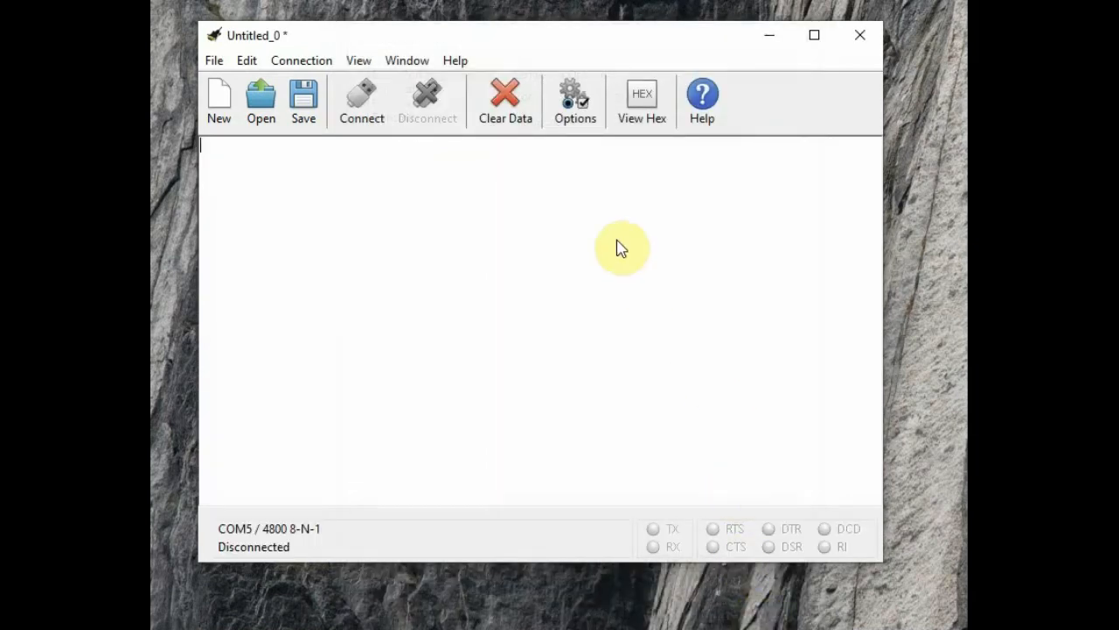
# Enable hex display, connect on COM5 and bring up the Send String window in Hex mode.
pyautogui.click(642, 100)
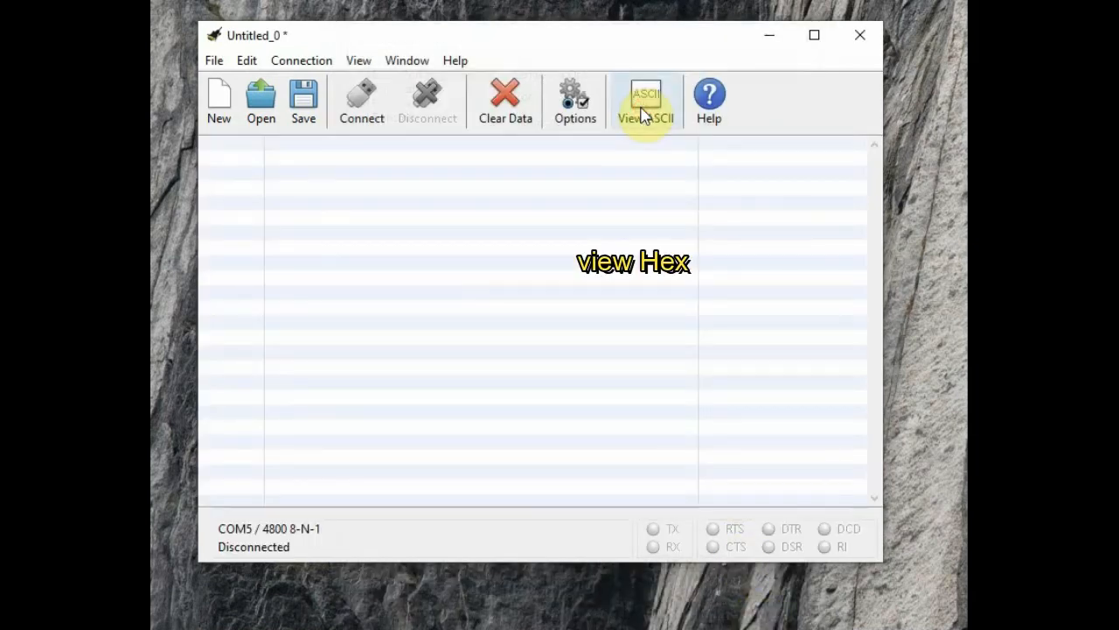
pyautogui.click(361, 100)
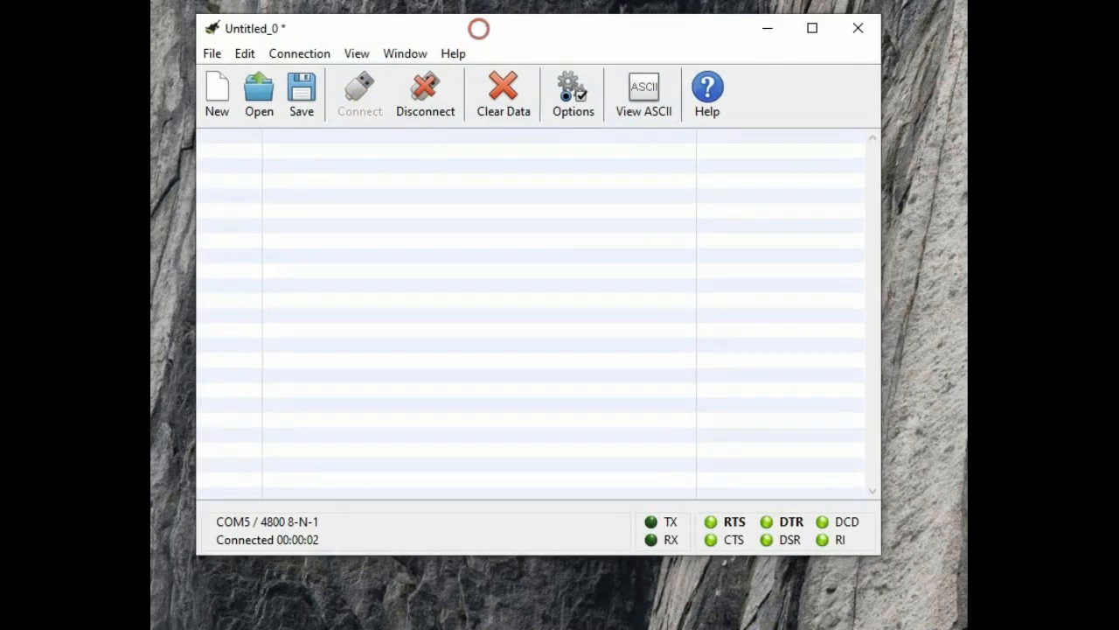
pyautogui.click(299, 52)
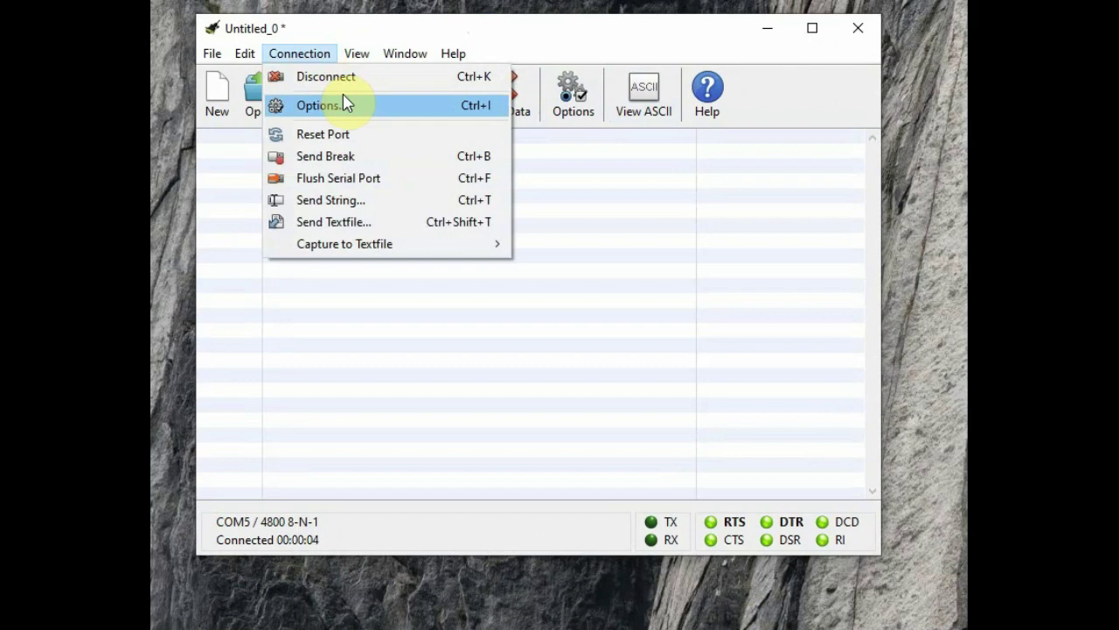
pyautogui.click(333, 199)
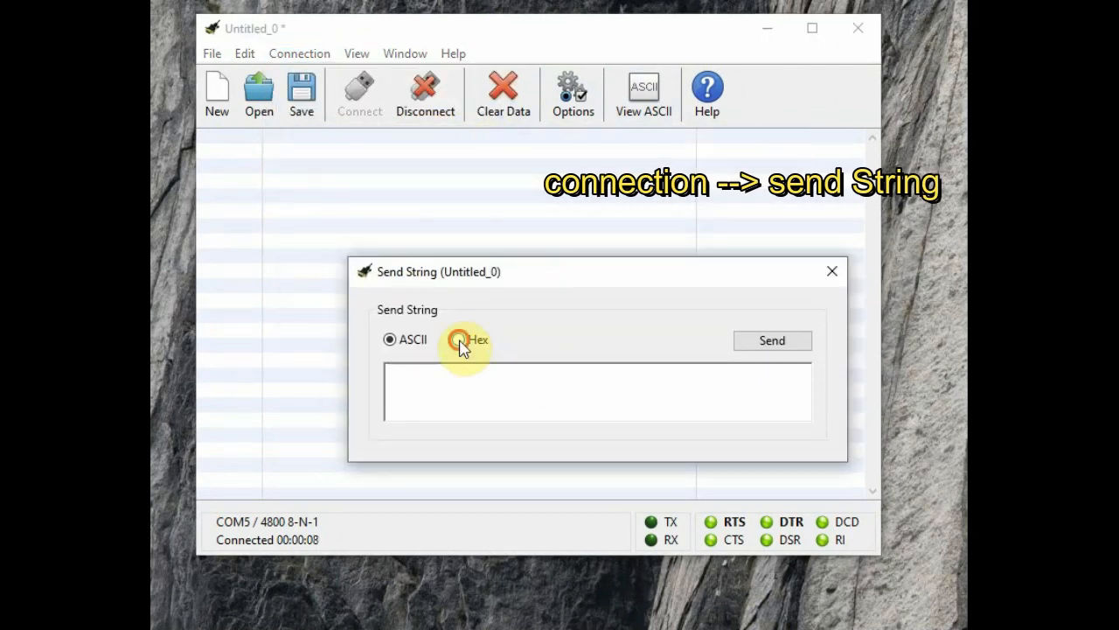
pyautogui.click(458, 339)
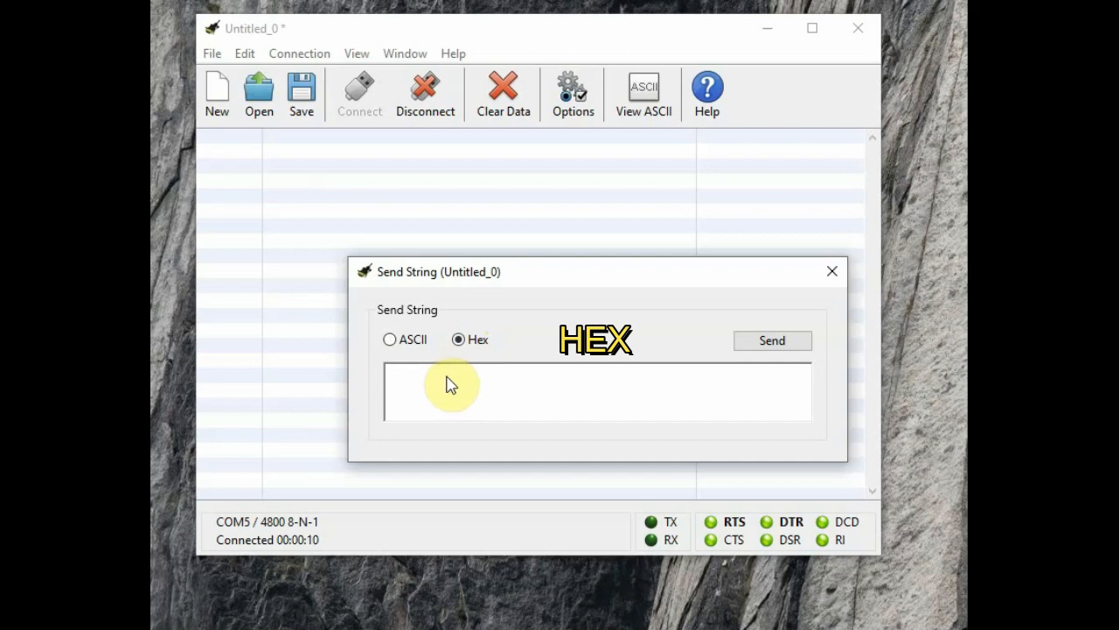
# Enter the nitrogen Modbus request 0103001E0001E40C and send it to the sensor.
pyautogui.write('01')
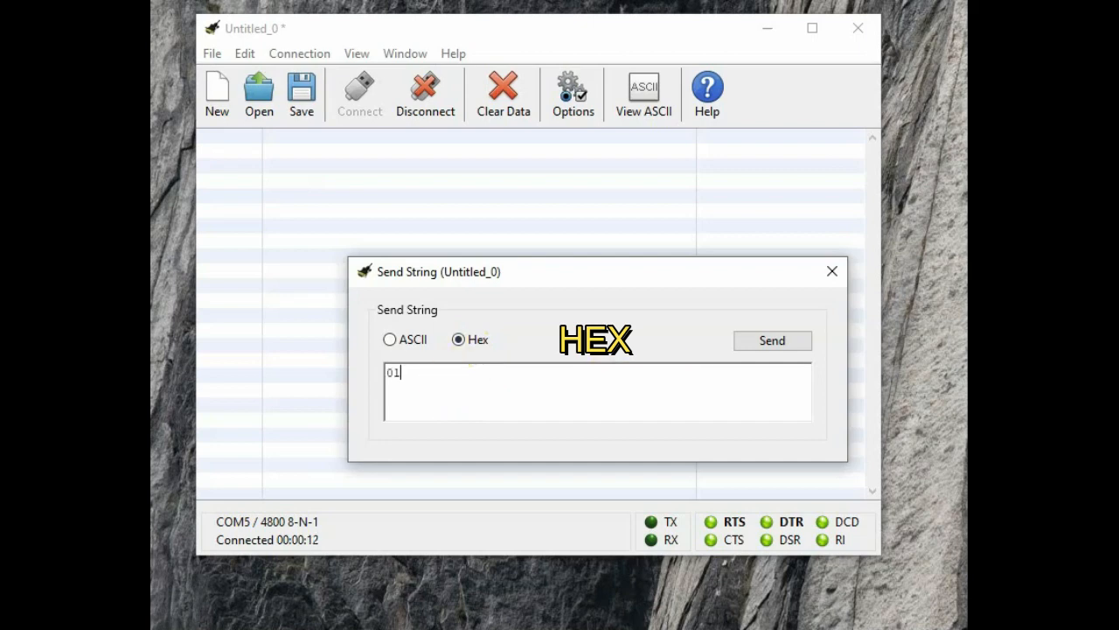
pyautogui.write('03')
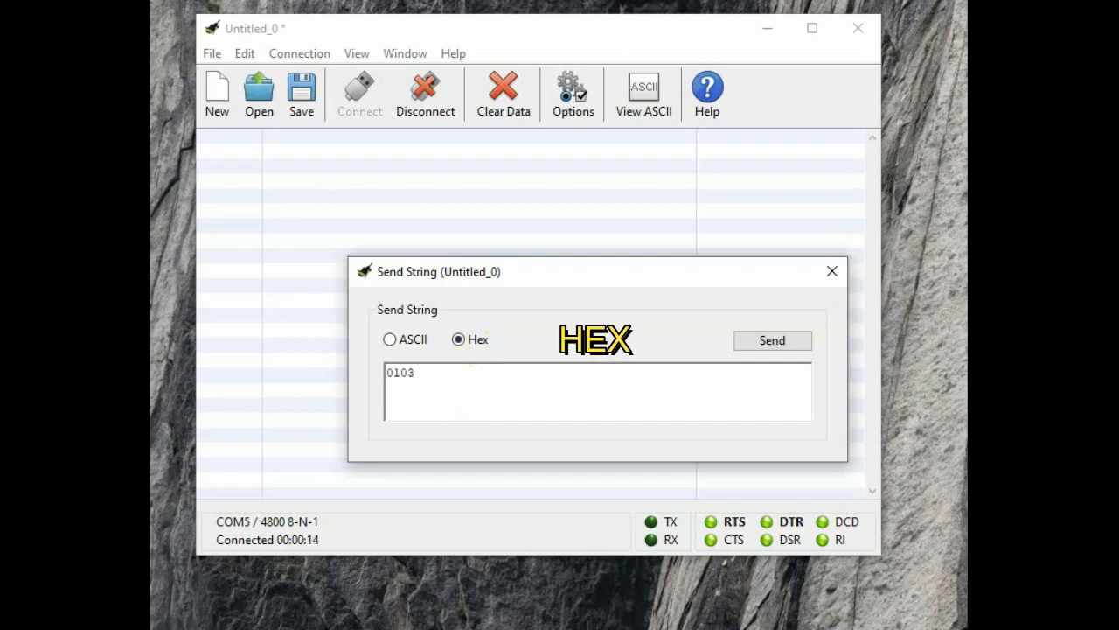
pyautogui.write('001E')
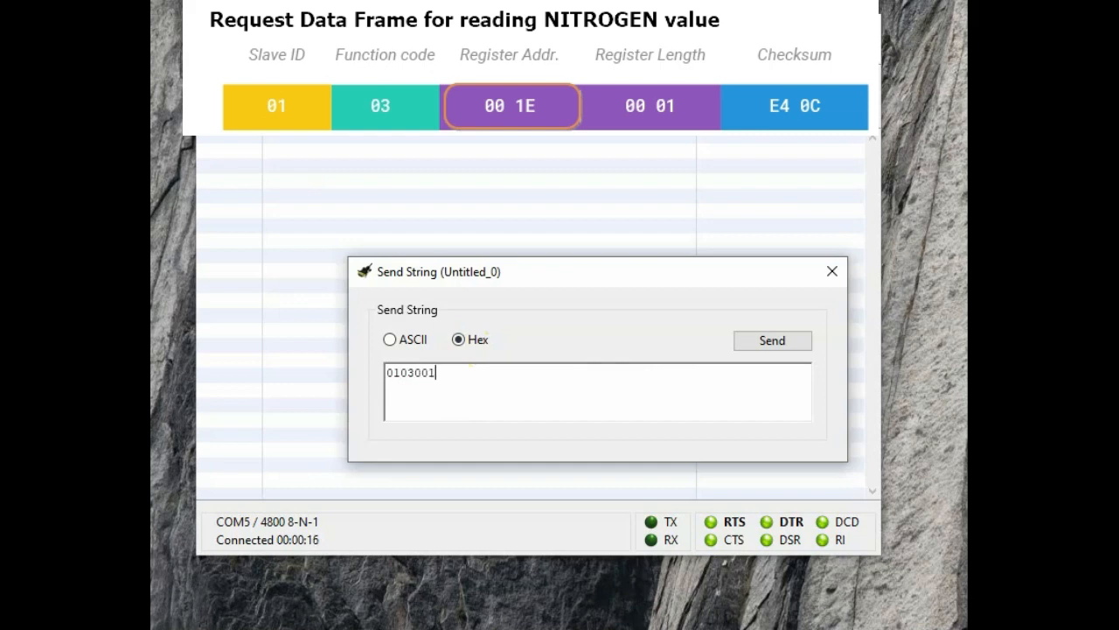
pyautogui.write('E')
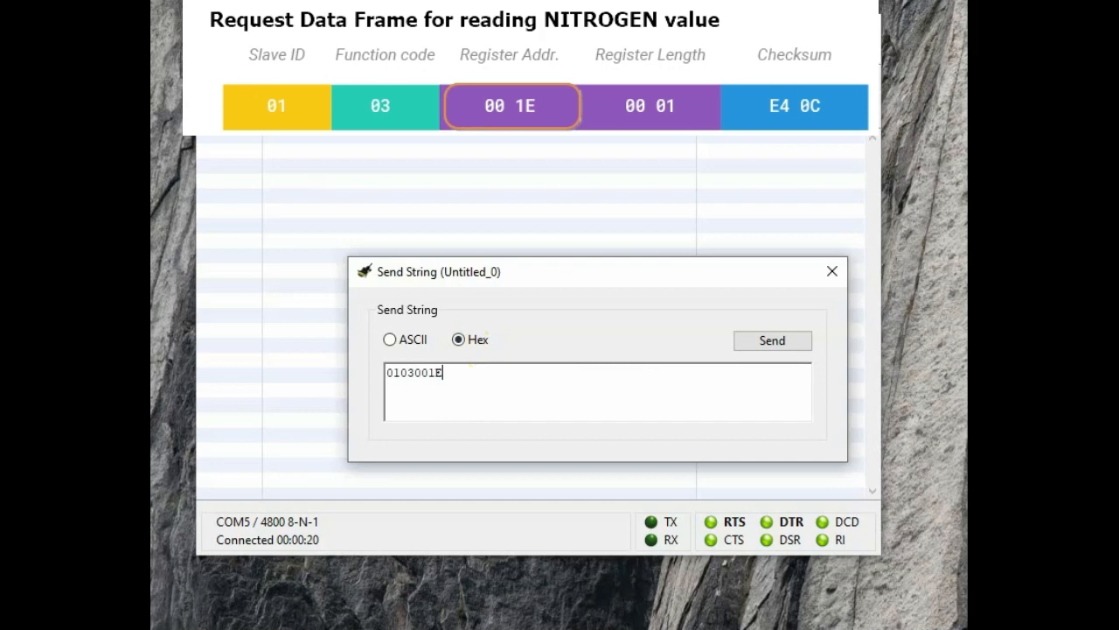
pyautogui.write('00')
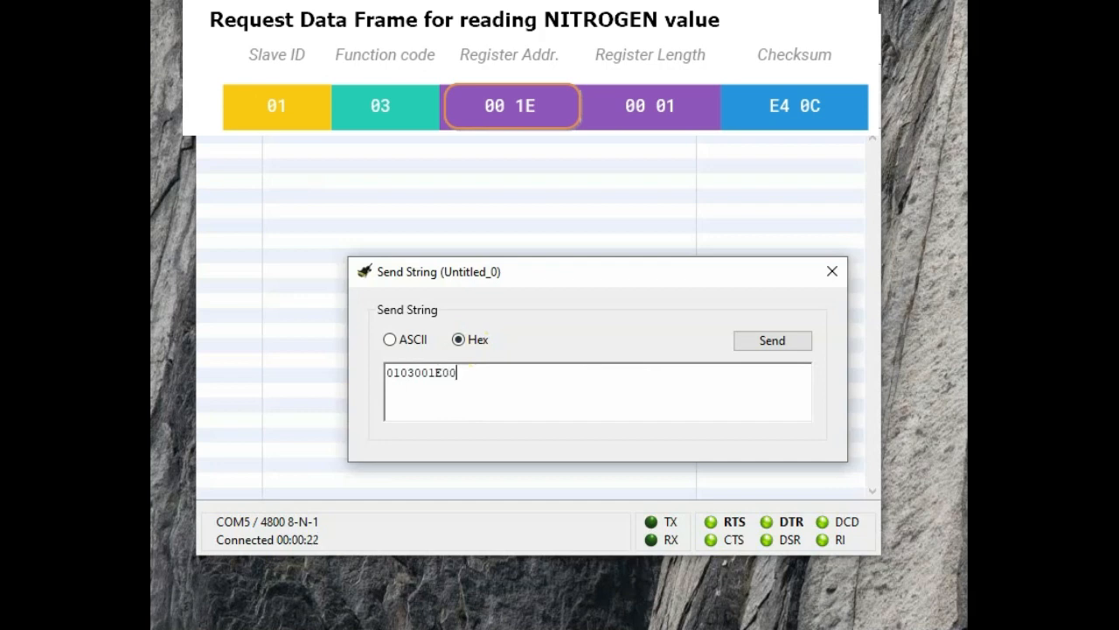
pyautogui.write('01E')
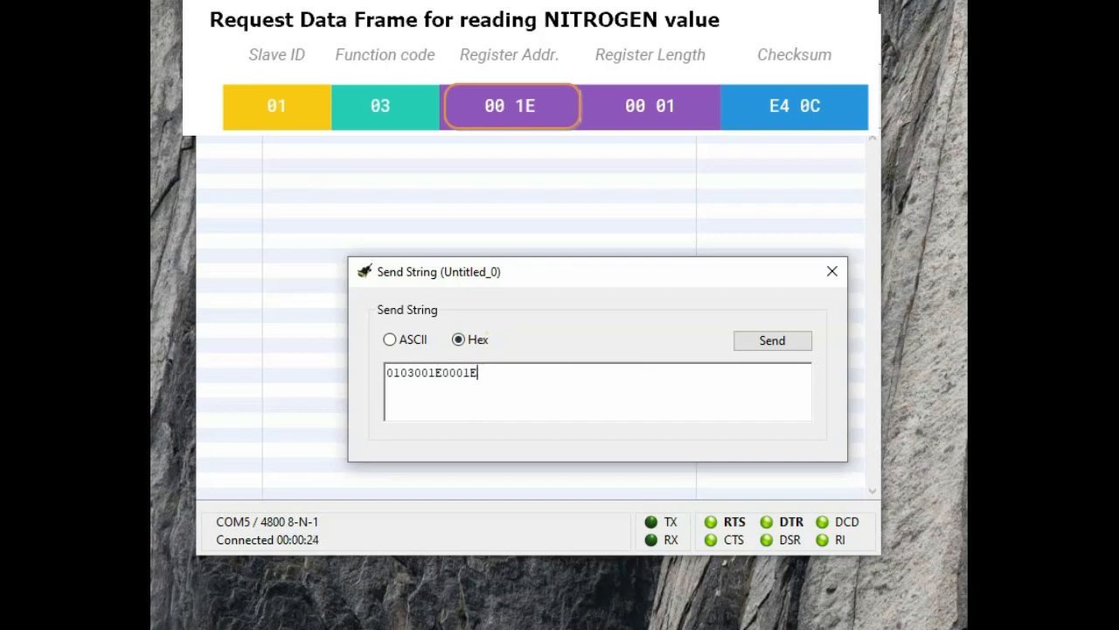
pyautogui.write('40C')
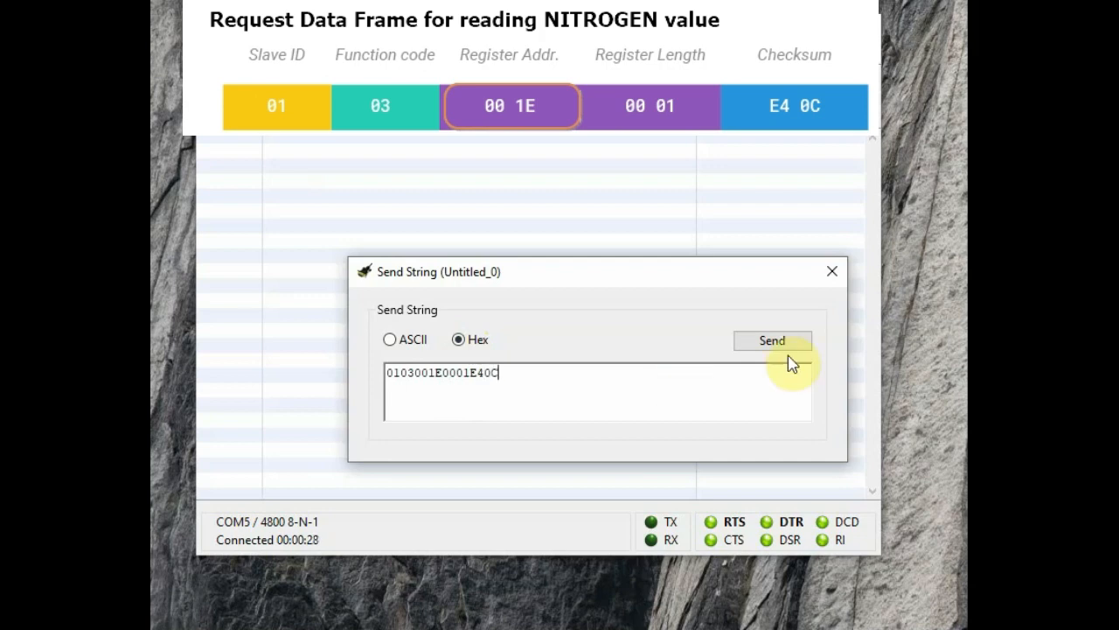
pyautogui.click(773, 341)
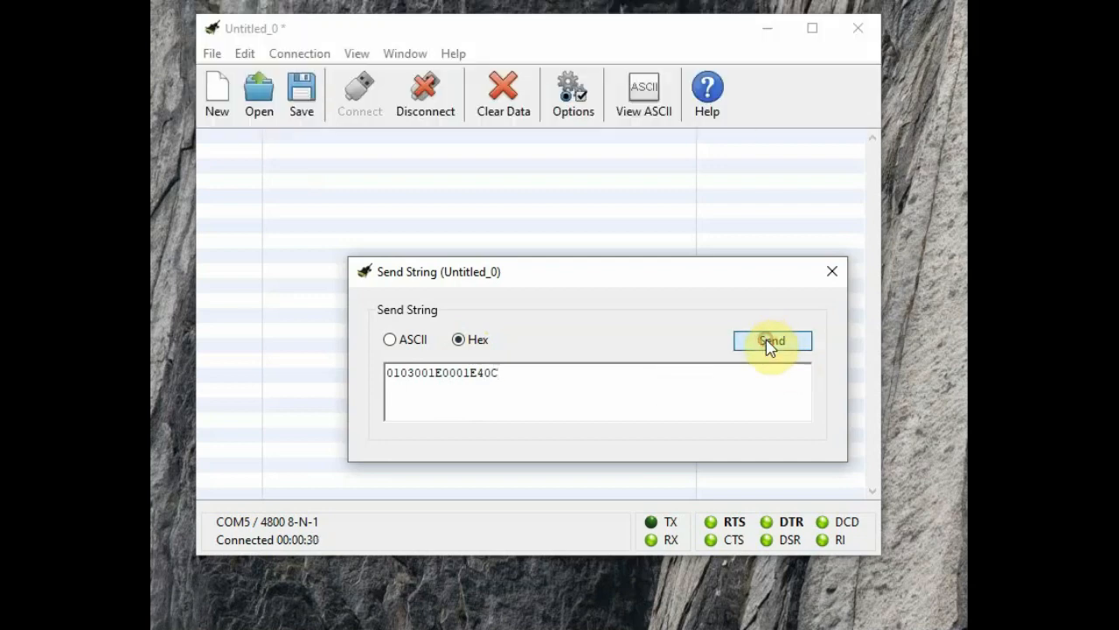
pyautogui.click(773, 339)
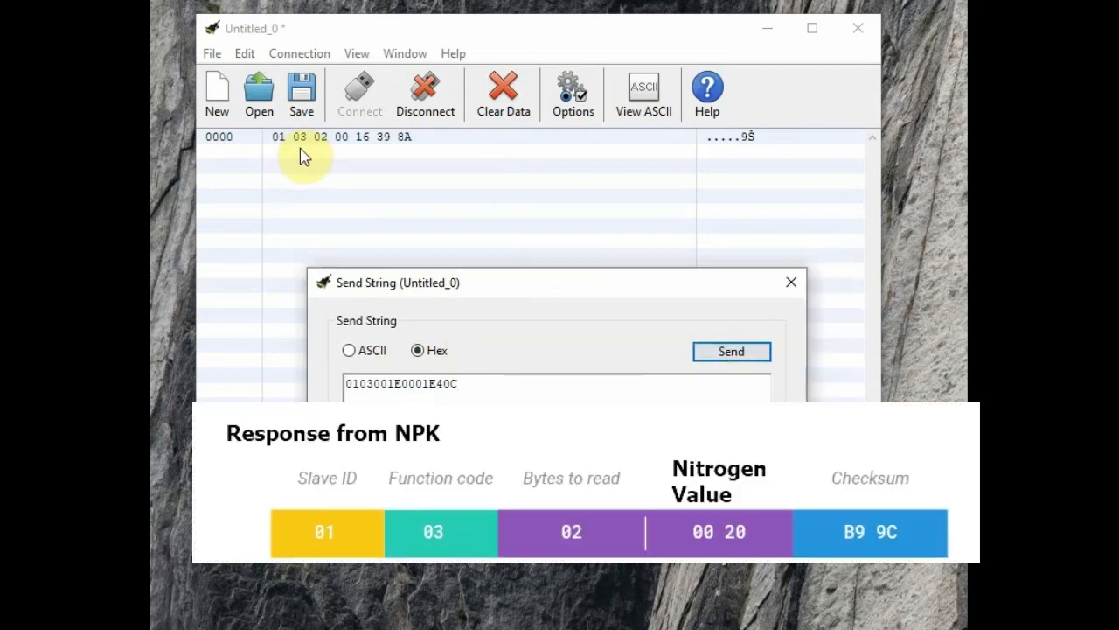
pyautogui.moveTo(311, 156)
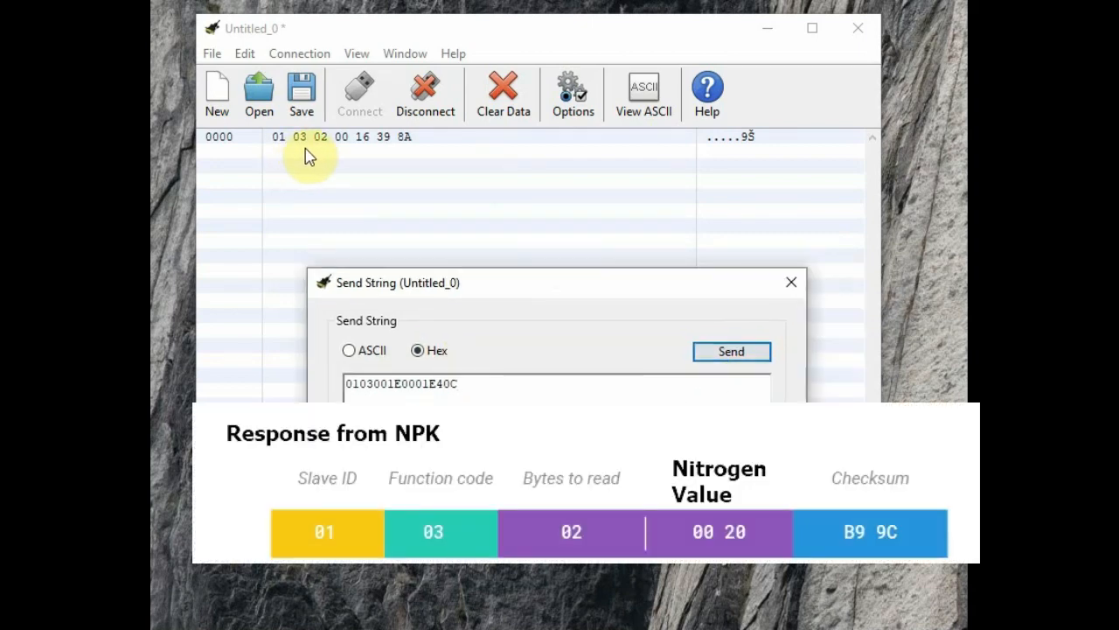
pyautogui.moveTo(348, 150)
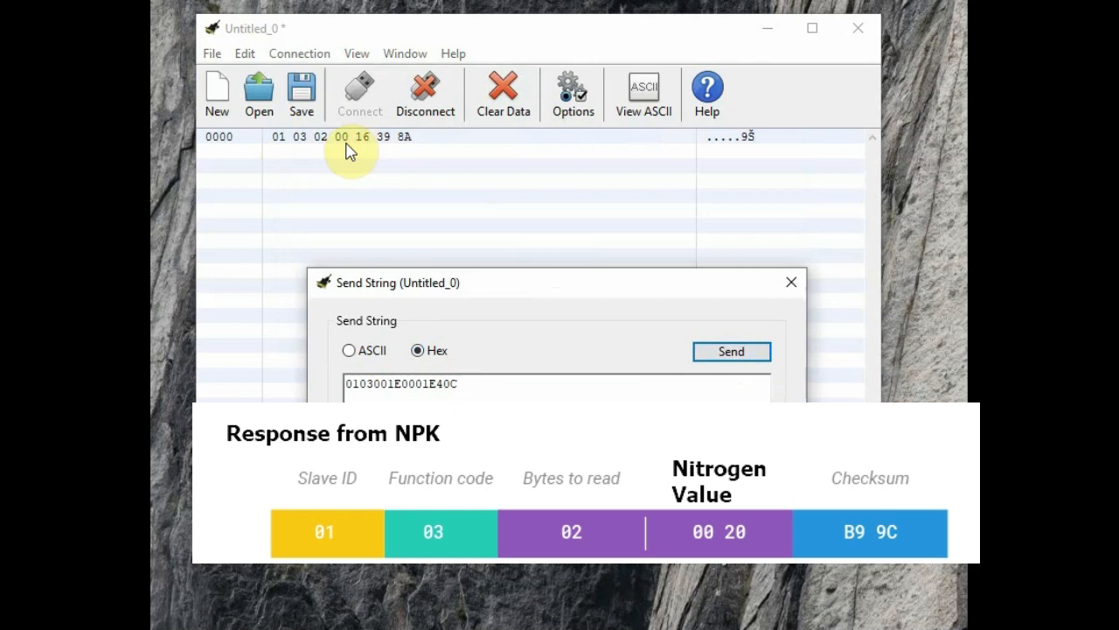
pyautogui.moveTo(358, 154)
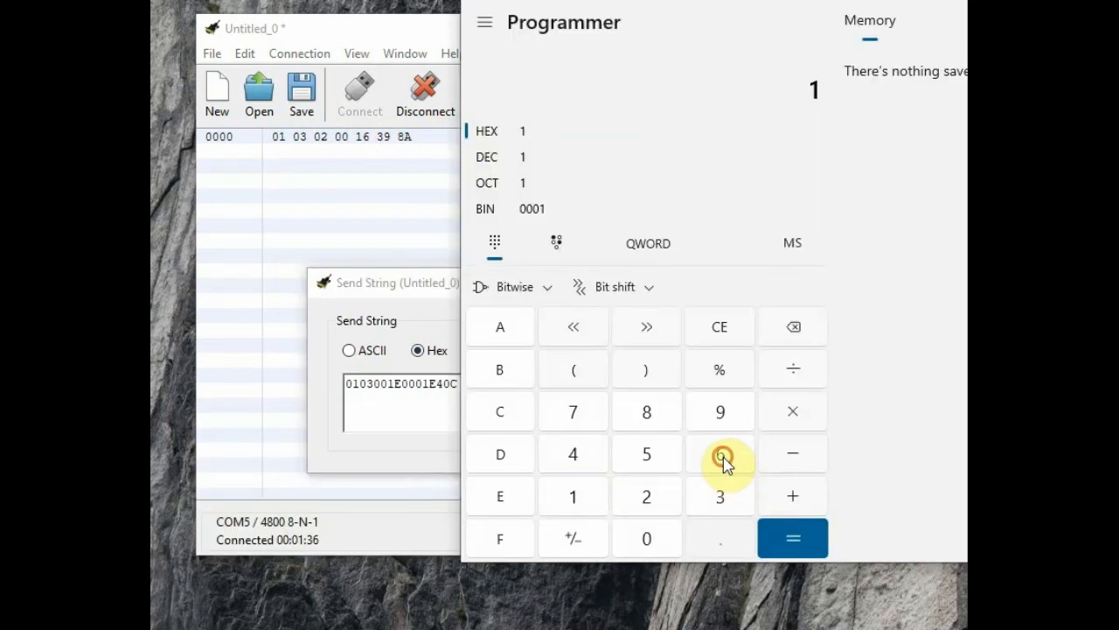
pyautogui.click(720, 454)
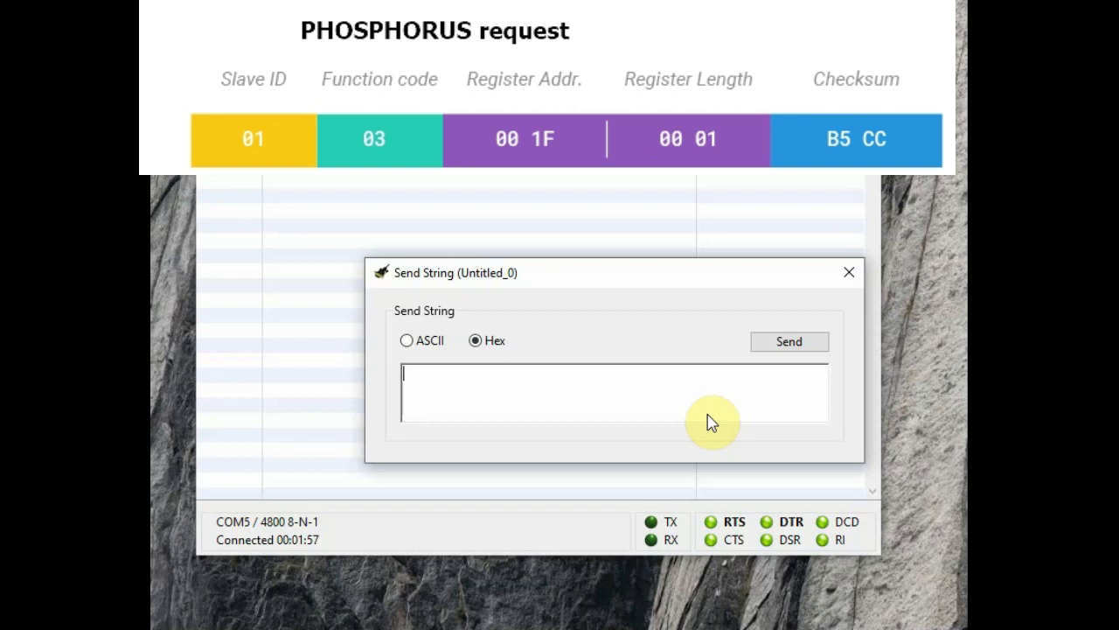
# Send the phosphorus request 0103001F0001B5CC as hex and receive the sensor's reply.
pyautogui.write('0103001')
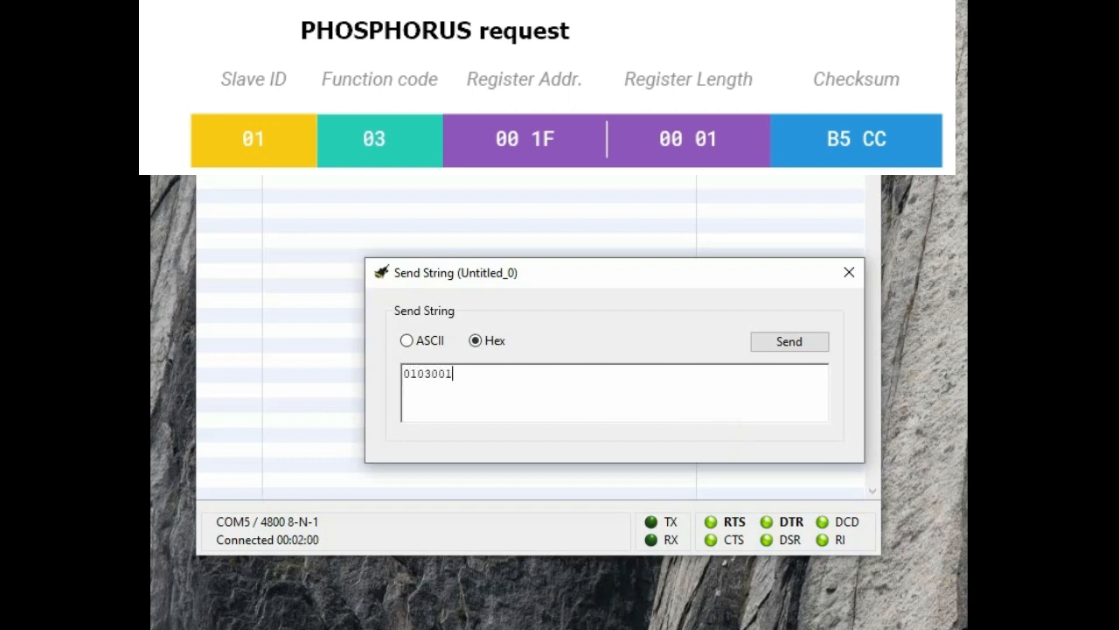
pyautogui.write('F0001')
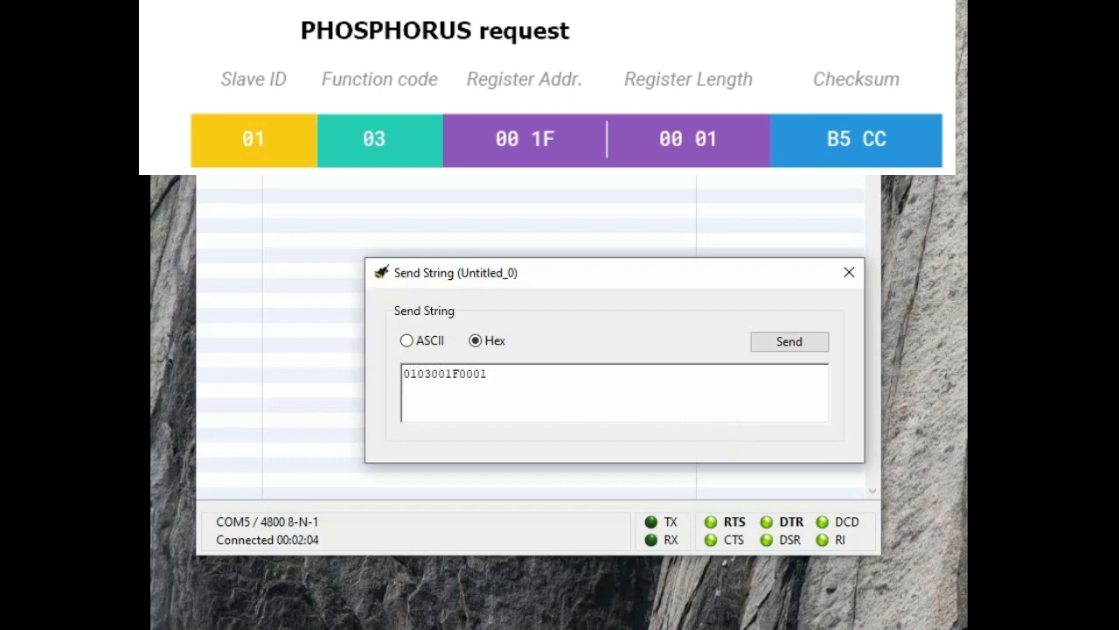
pyautogui.write('B5CC')
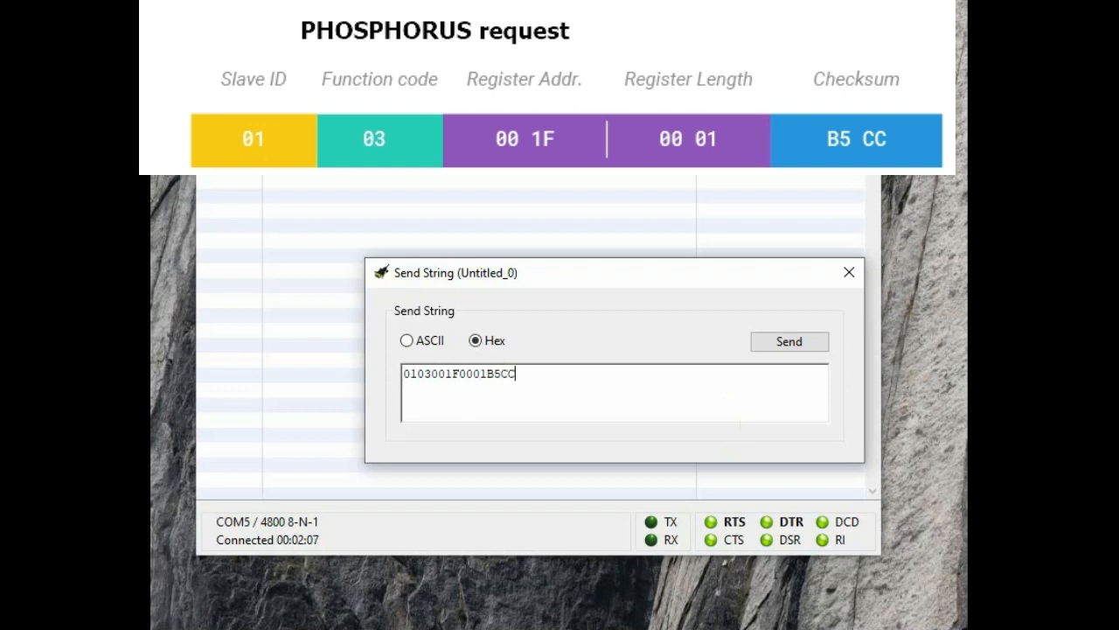
pyautogui.click(789, 341)
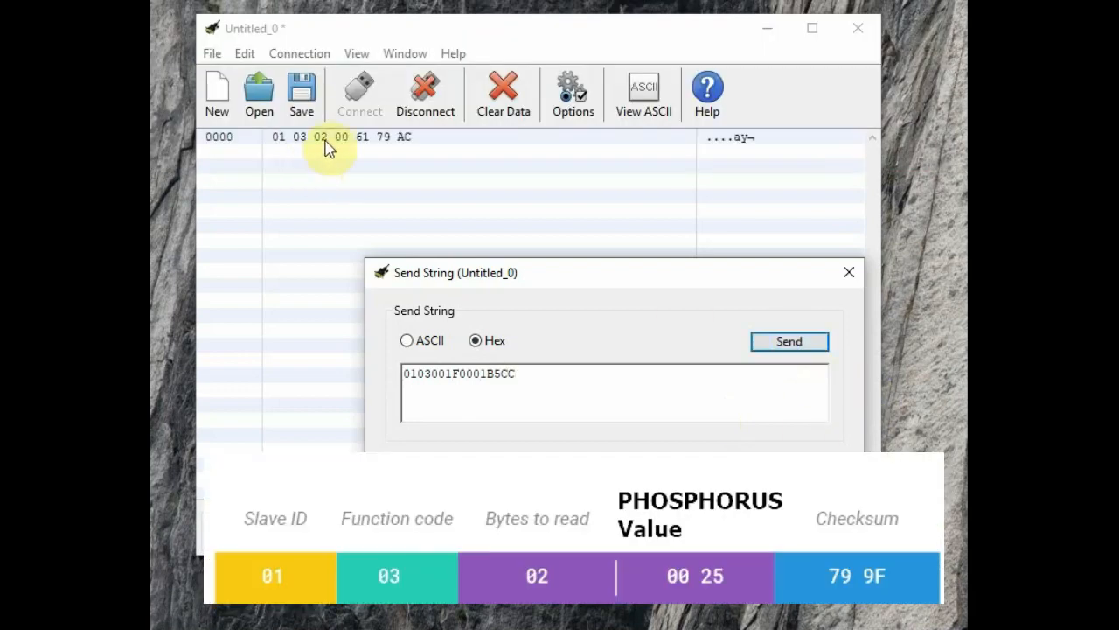
pyautogui.moveTo(360, 154)
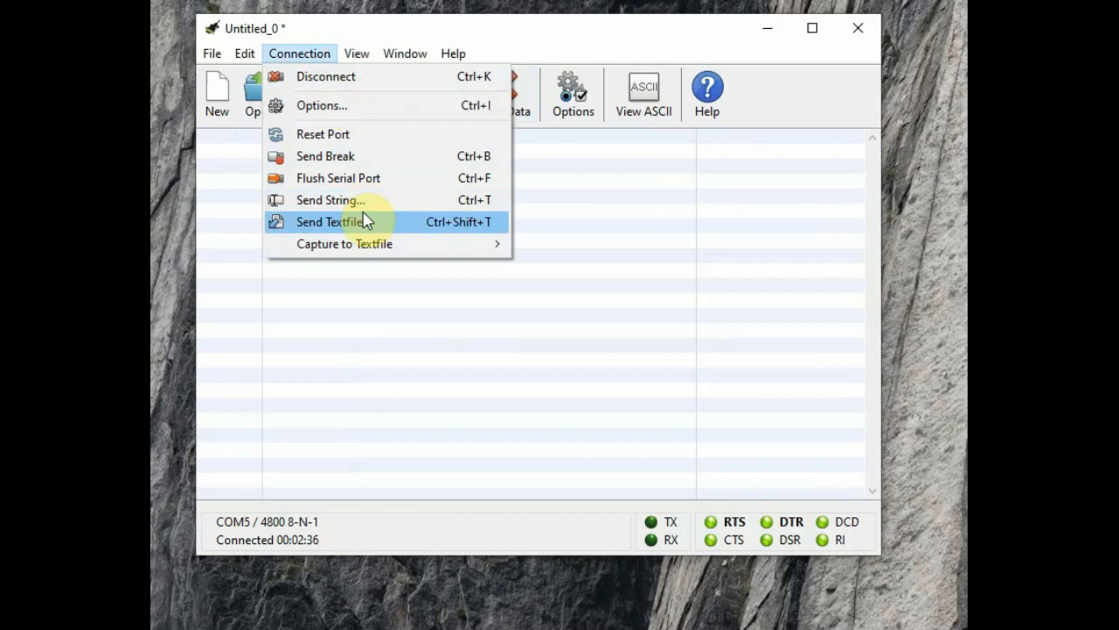
pyautogui.click(329, 200)
pyautogui.write('0103002')
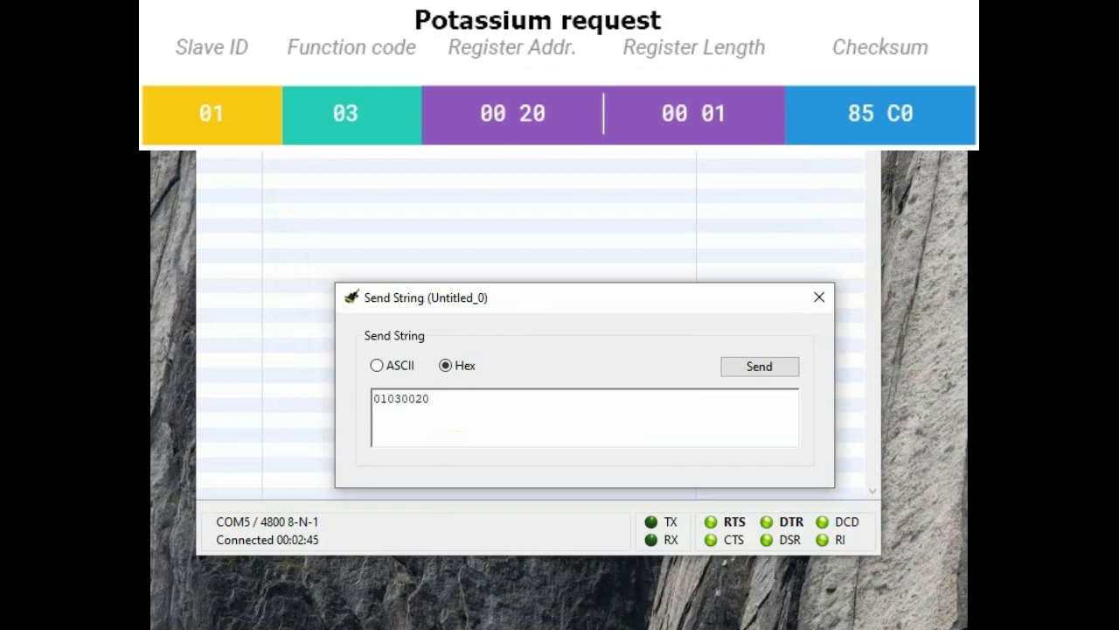
pyautogui.write('00')
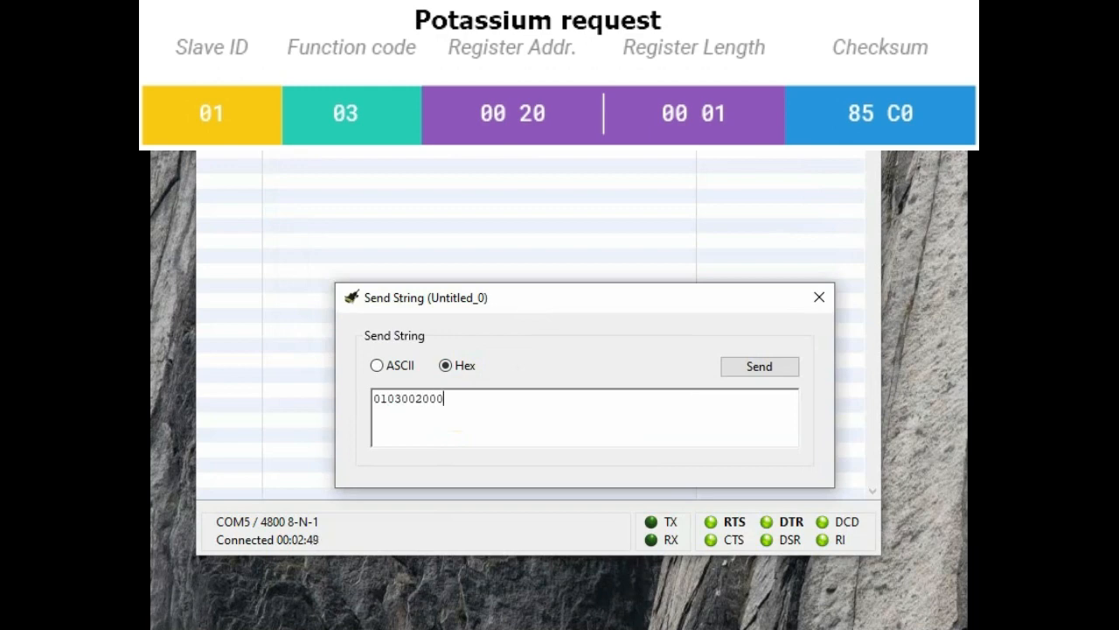
pyautogui.write('0185')
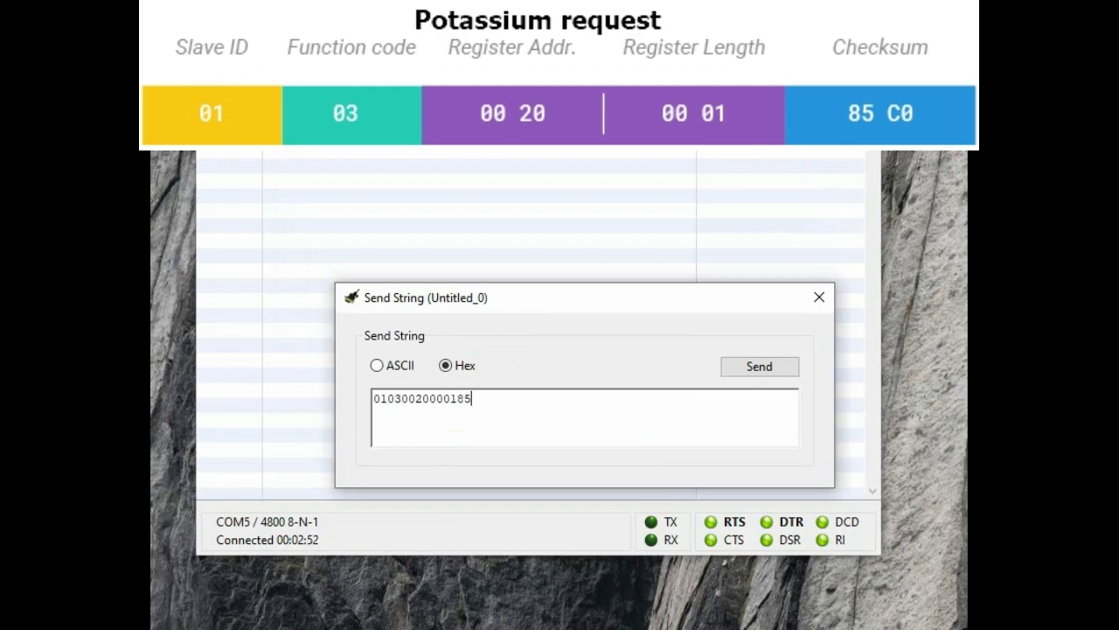
pyautogui.click(759, 367)
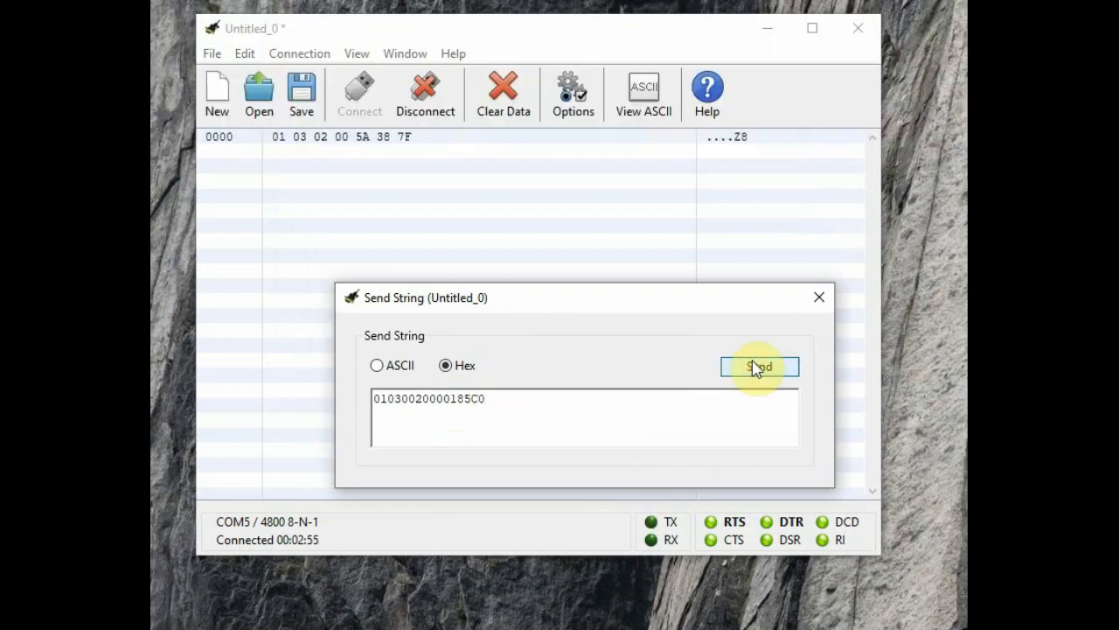
pyautogui.click(759, 368)
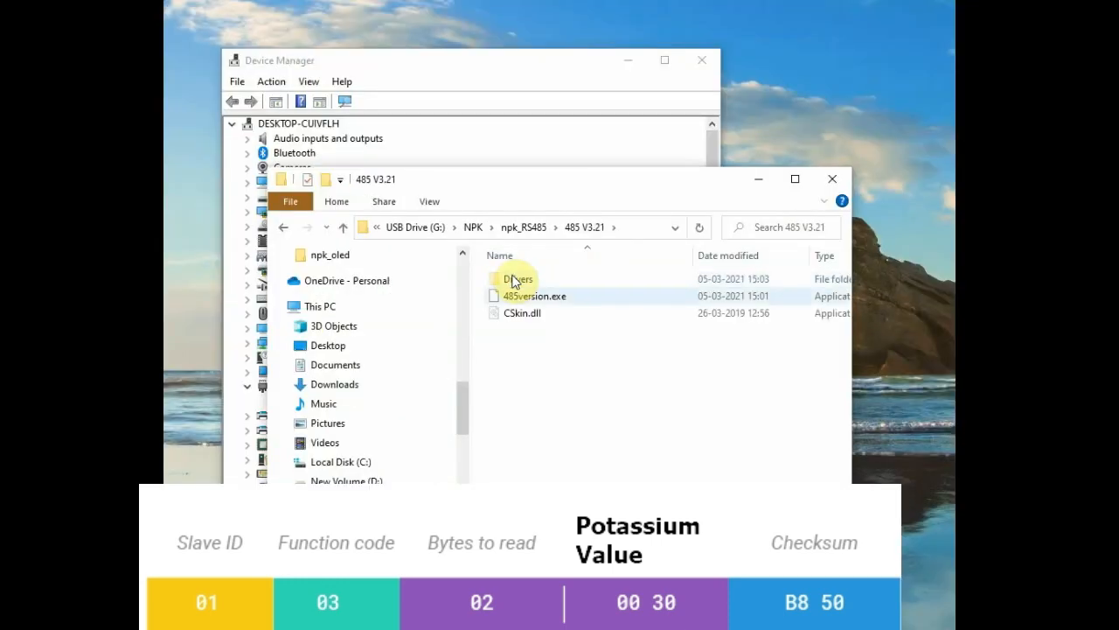
# Launch 485version.exe from the 485 V3.21 folder and check the CH340 COM port.
pyautogui.click(532, 296)
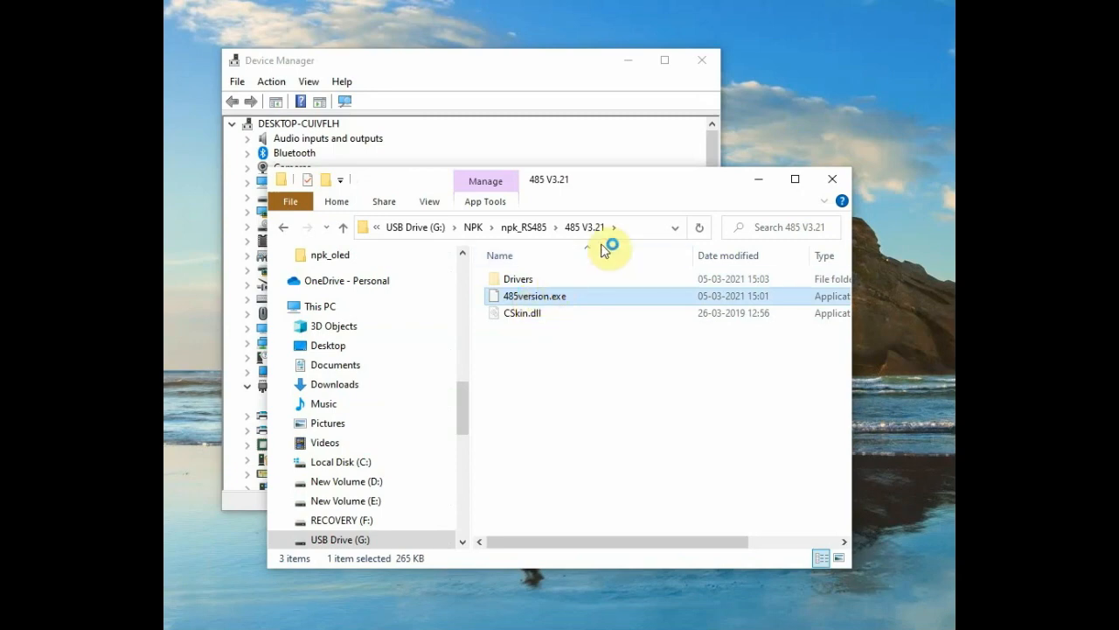
pyautogui.doubleClick(533, 296)
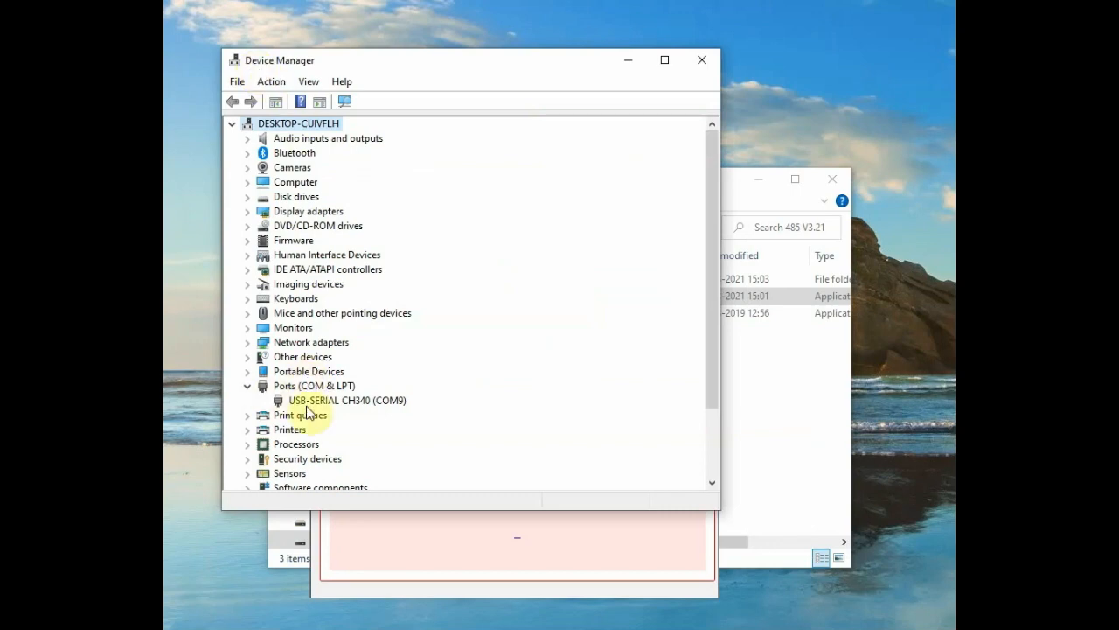
pyautogui.click(346, 398)
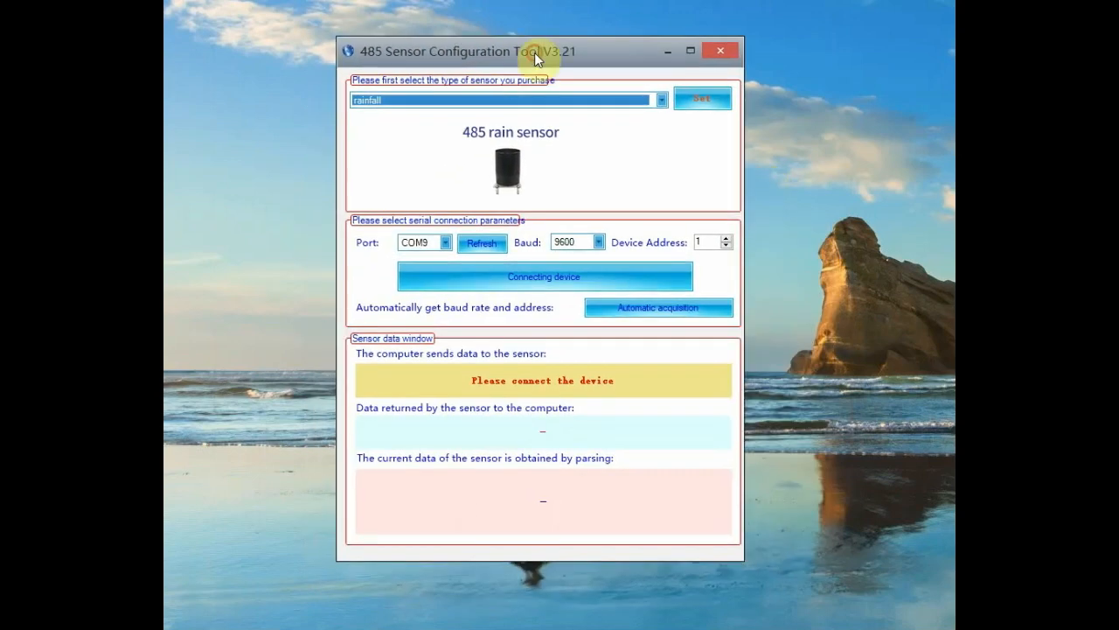
# Select the combined soil N-P-K sensor type, set 4800 baud and connect to read N 22, P 98, K 90 mg/kg.
pyautogui.click(658, 100)
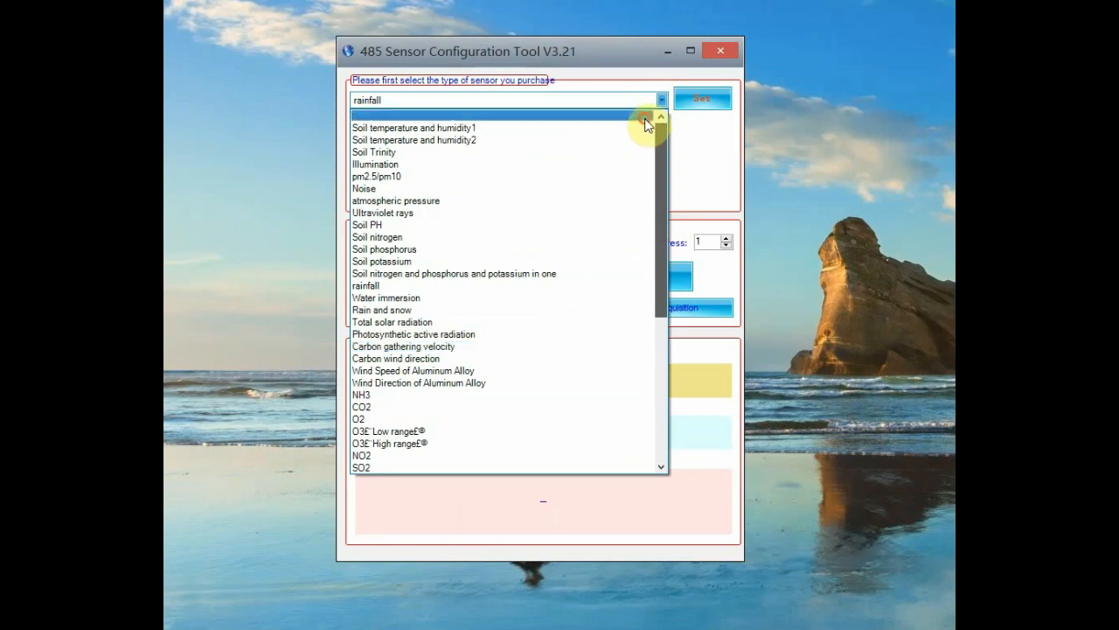
pyautogui.click(453, 273)
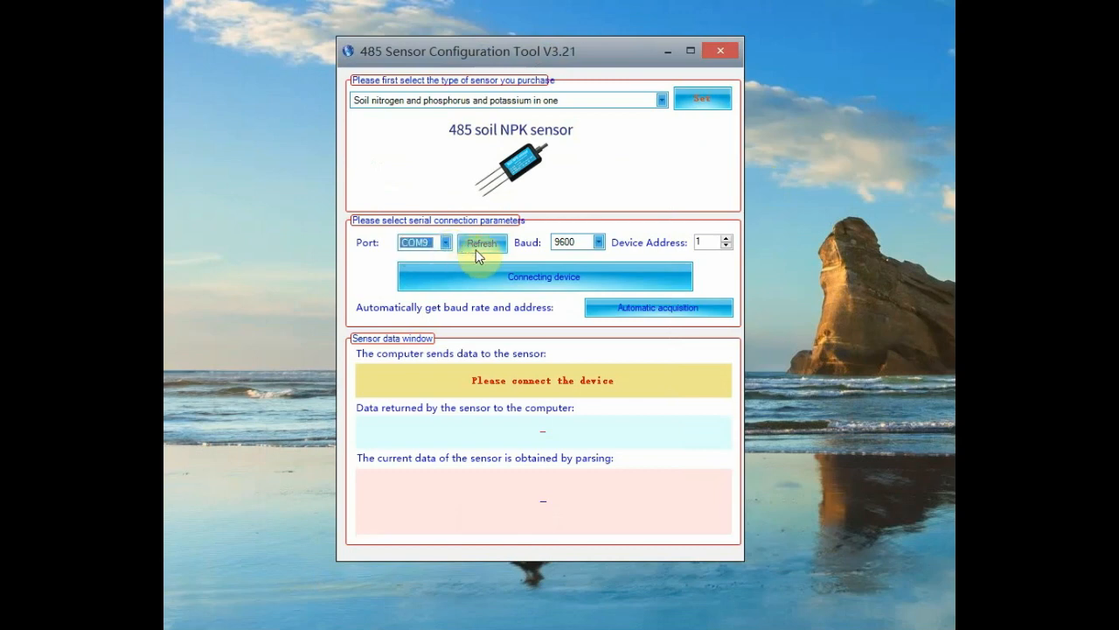
pyautogui.click(594, 241)
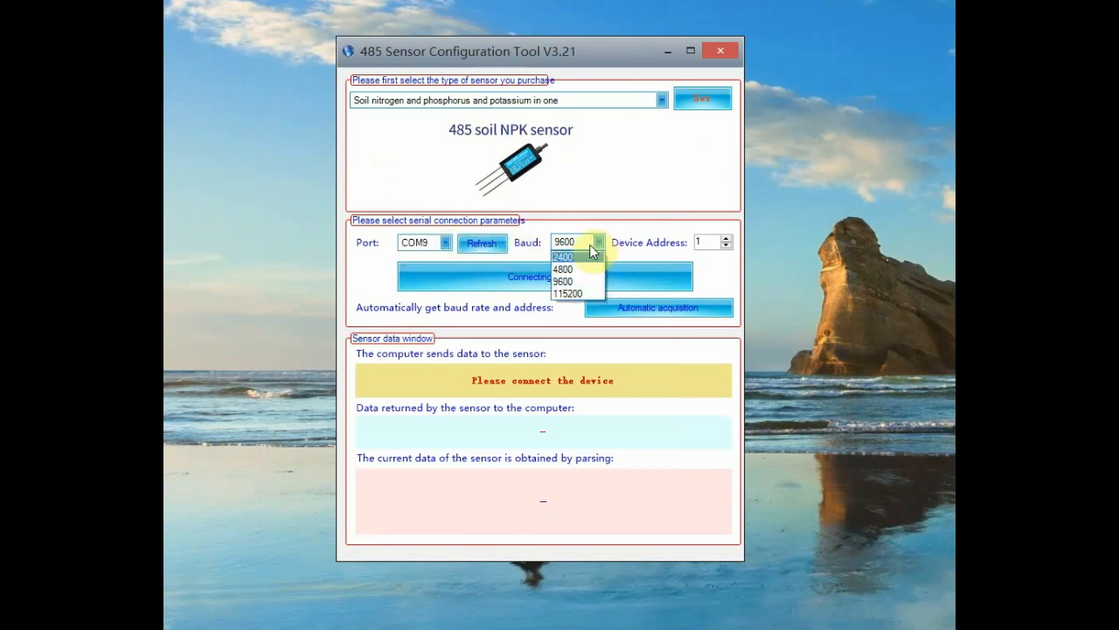
pyautogui.click(569, 267)
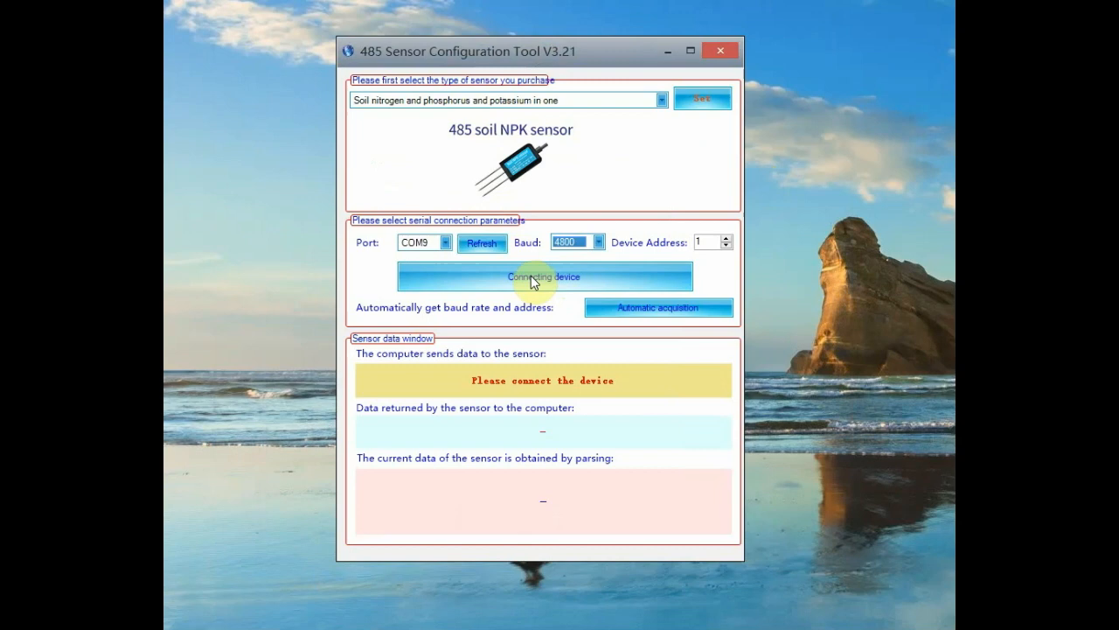
pyautogui.click(542, 276)
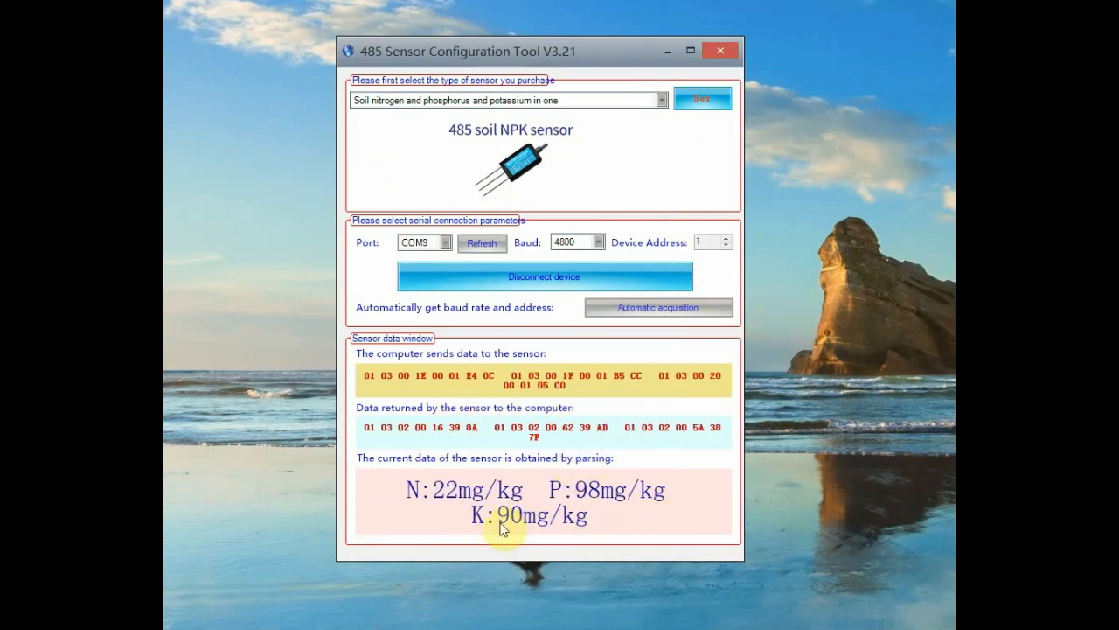
pyautogui.moveTo(630, 173)
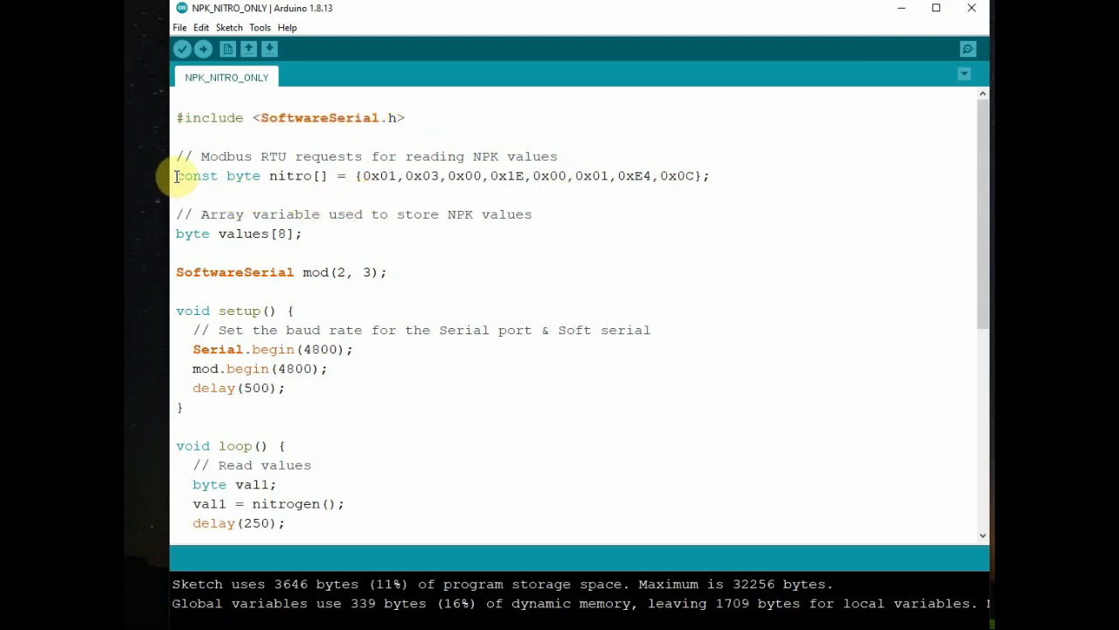
pyautogui.moveTo(175, 175); pyautogui.dragTo(341, 175)
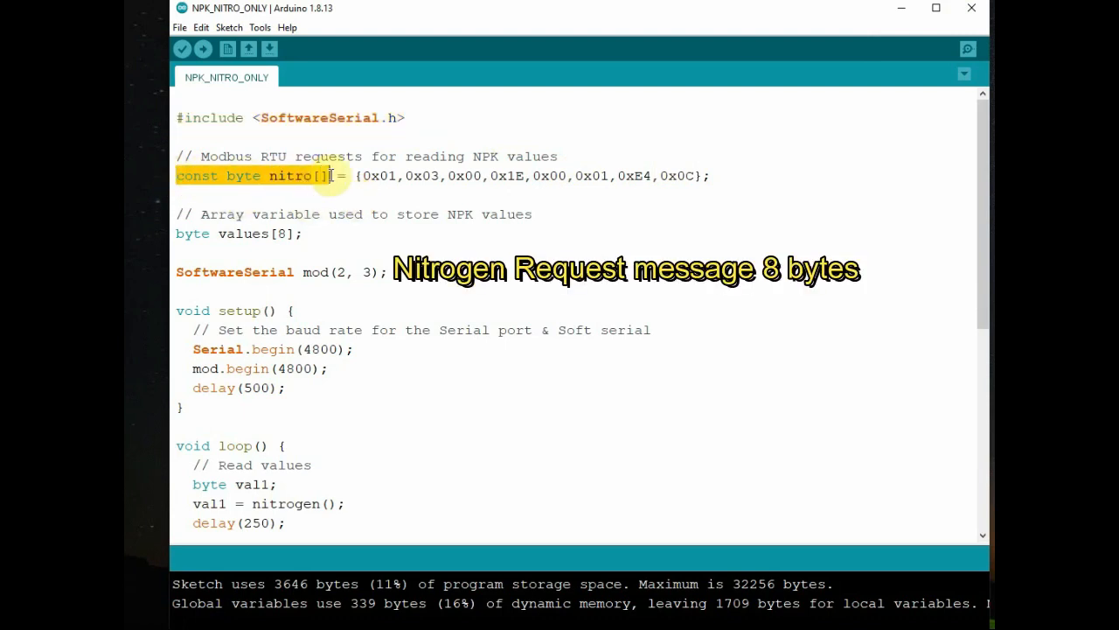
pyautogui.moveTo(359, 175); pyautogui.dragTo(629, 175)
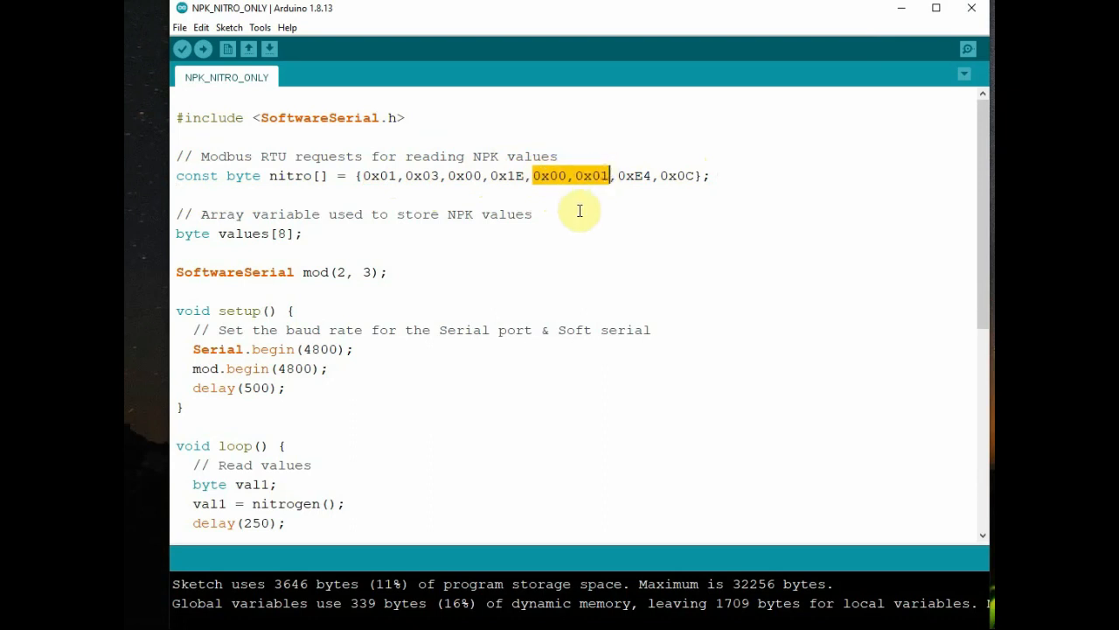
pyautogui.moveTo(619, 191)
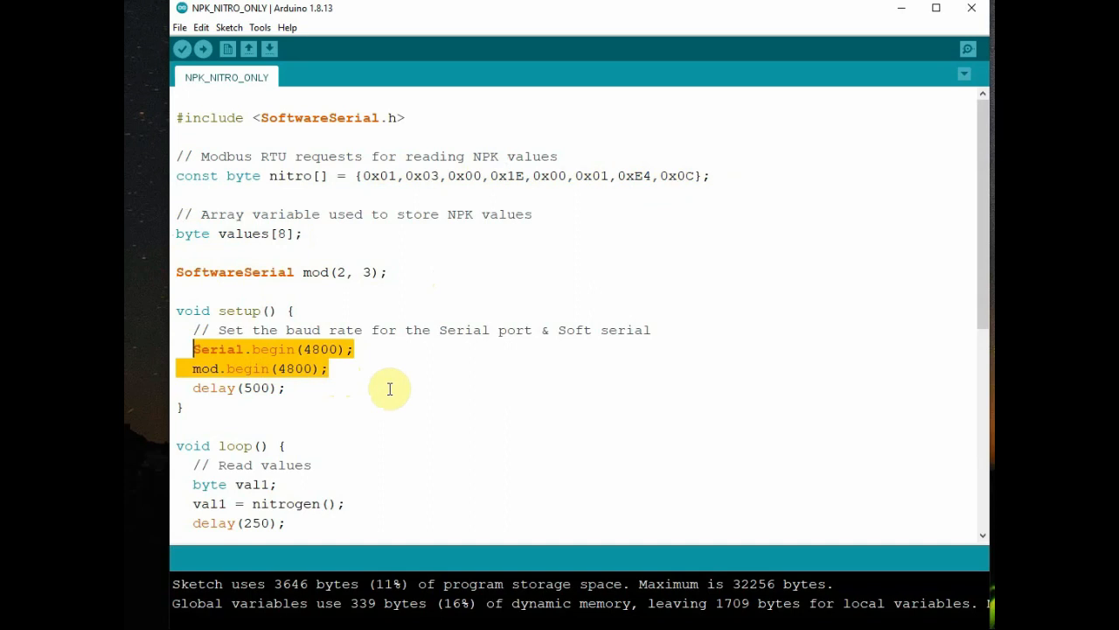
pyautogui.scroll(-3)
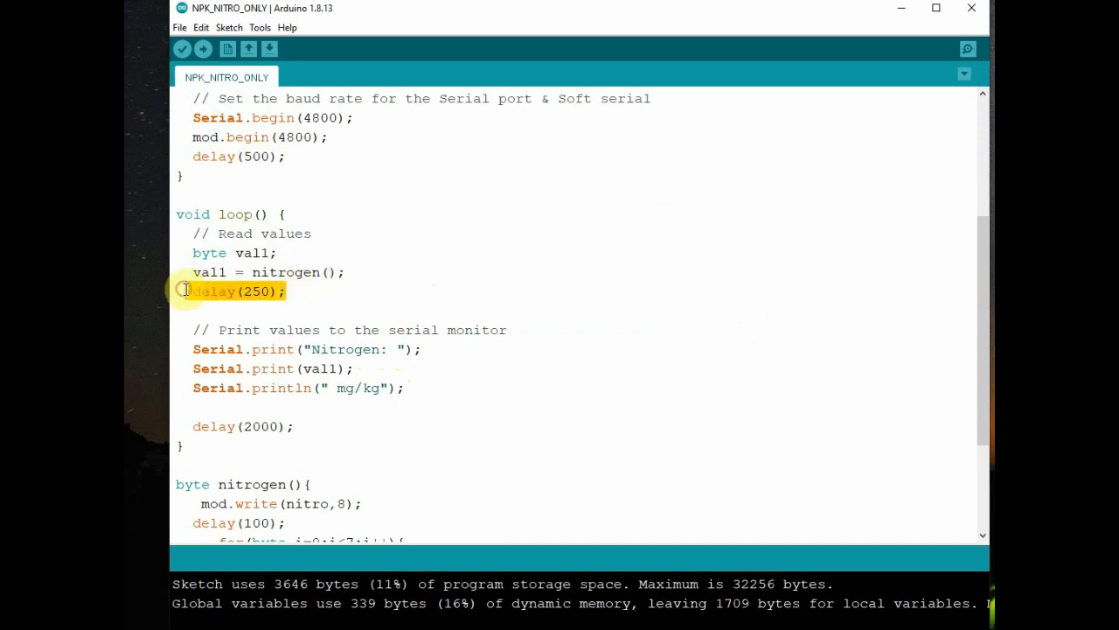
pyautogui.moveTo(193, 350); pyautogui.dragTo(406, 388)
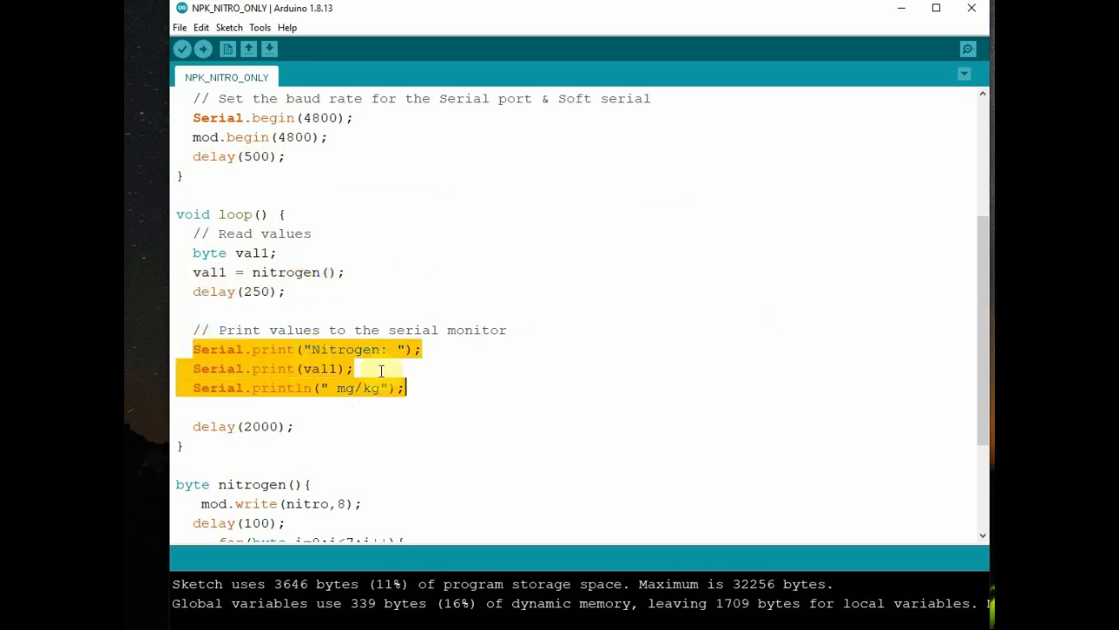
pyautogui.click(190, 427)
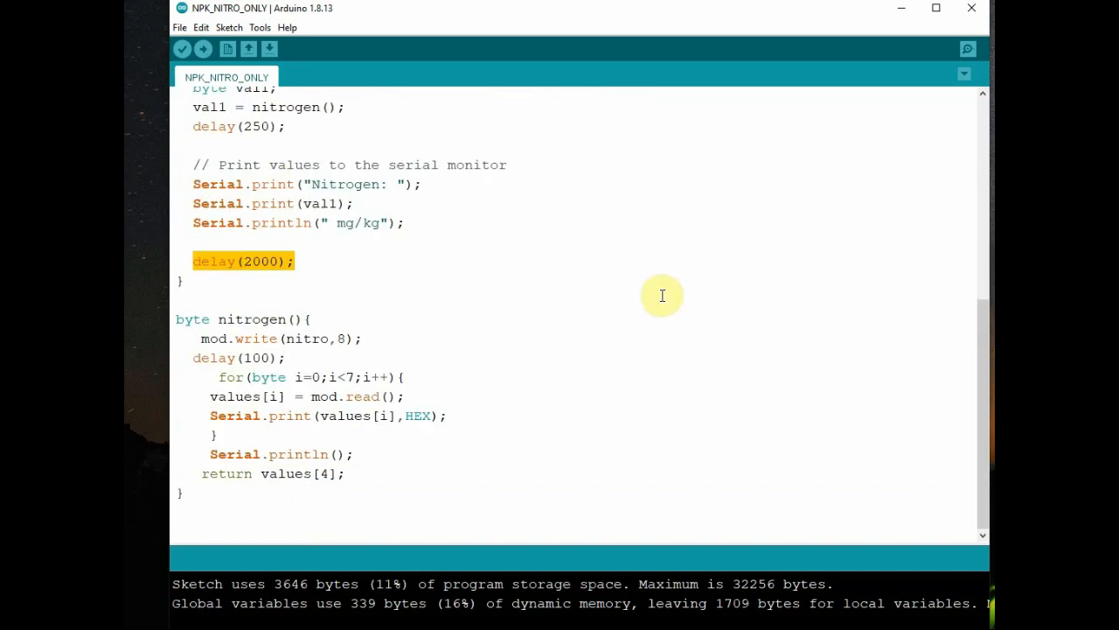
pyautogui.moveTo(177, 323)
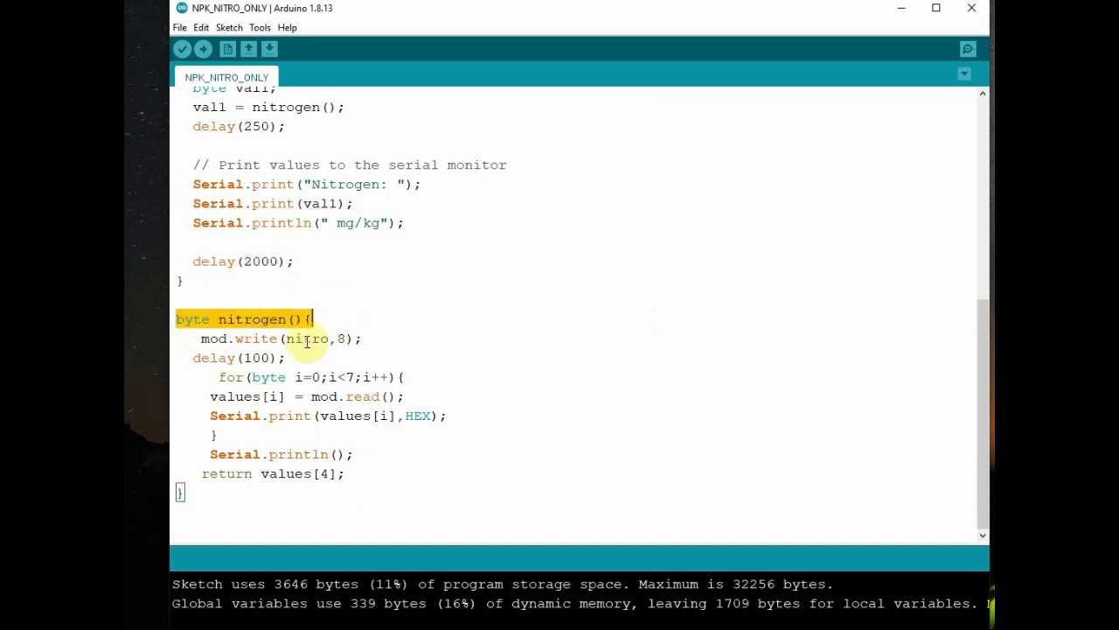
pyautogui.doubleClick(213, 339)
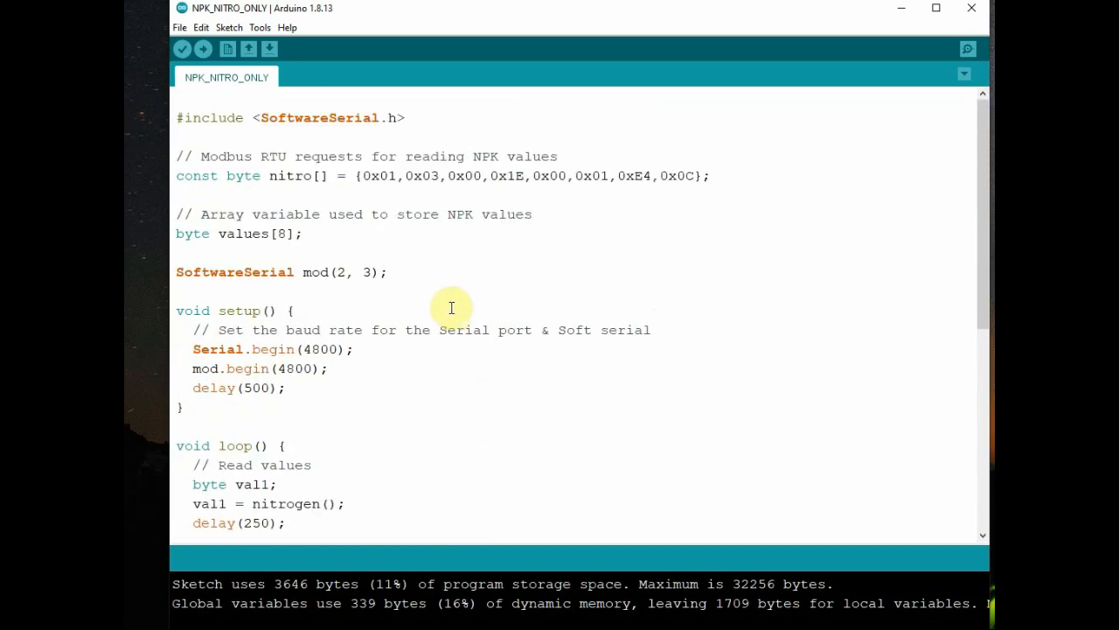
pyautogui.click(362, 175)
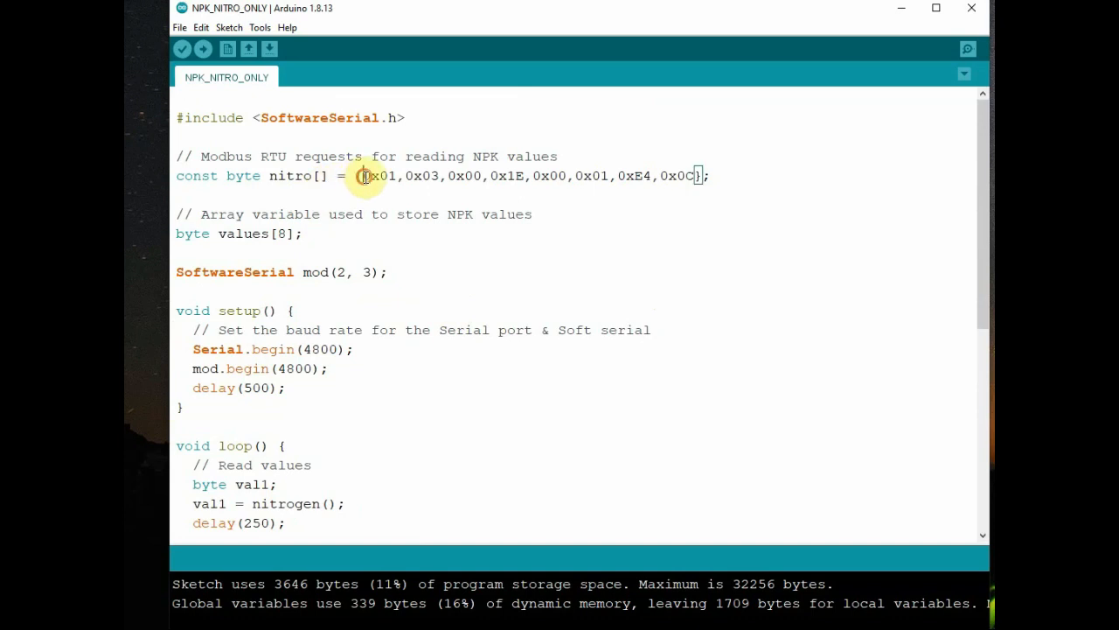
pyautogui.moveTo(362, 174); pyautogui.dragTo(556, 175)
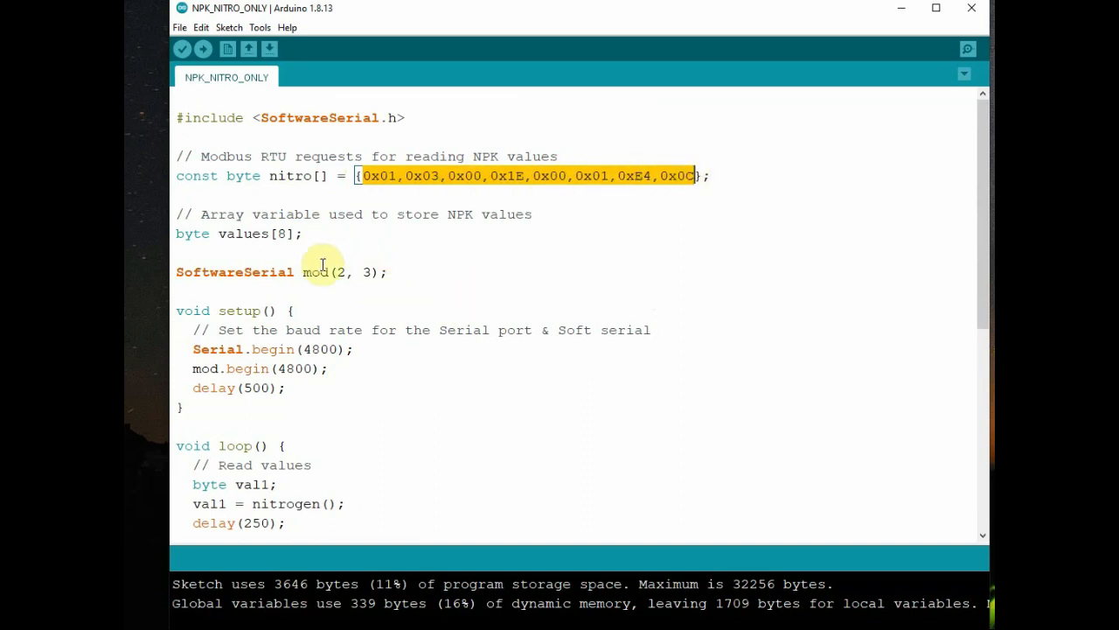
pyautogui.scroll(-3)
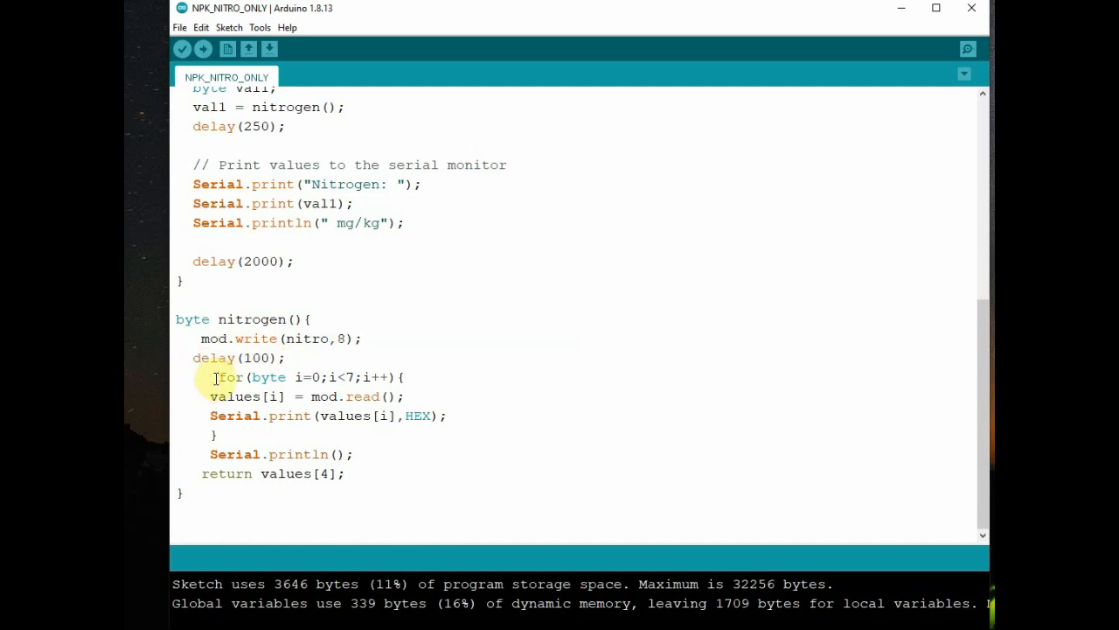
pyautogui.moveTo(221, 377); pyautogui.dragTo(406, 378)
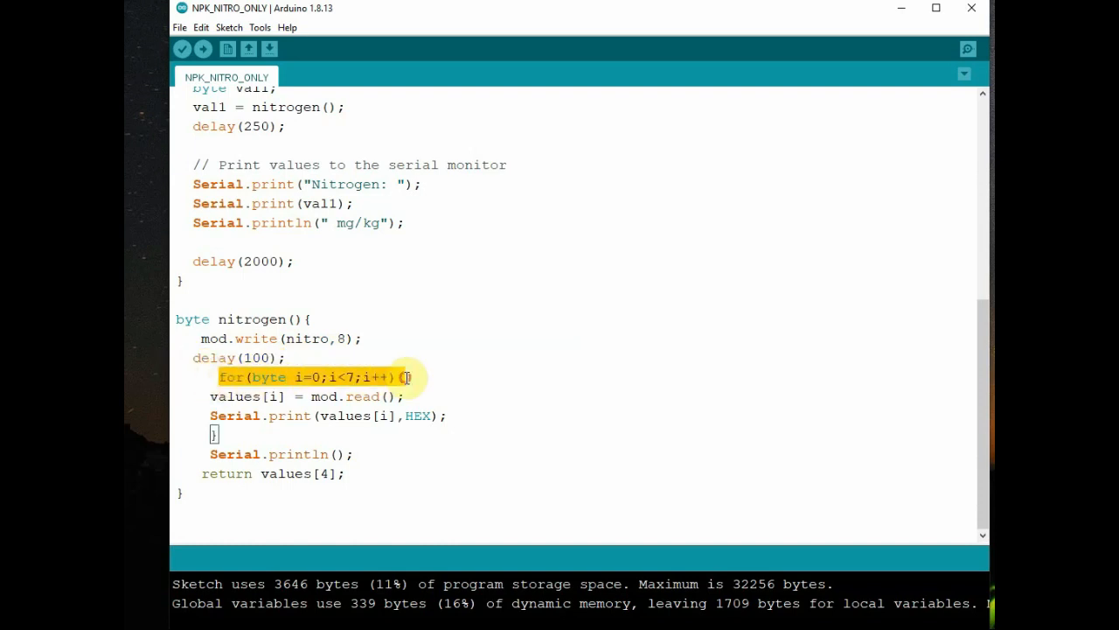
pyautogui.click(210, 395)
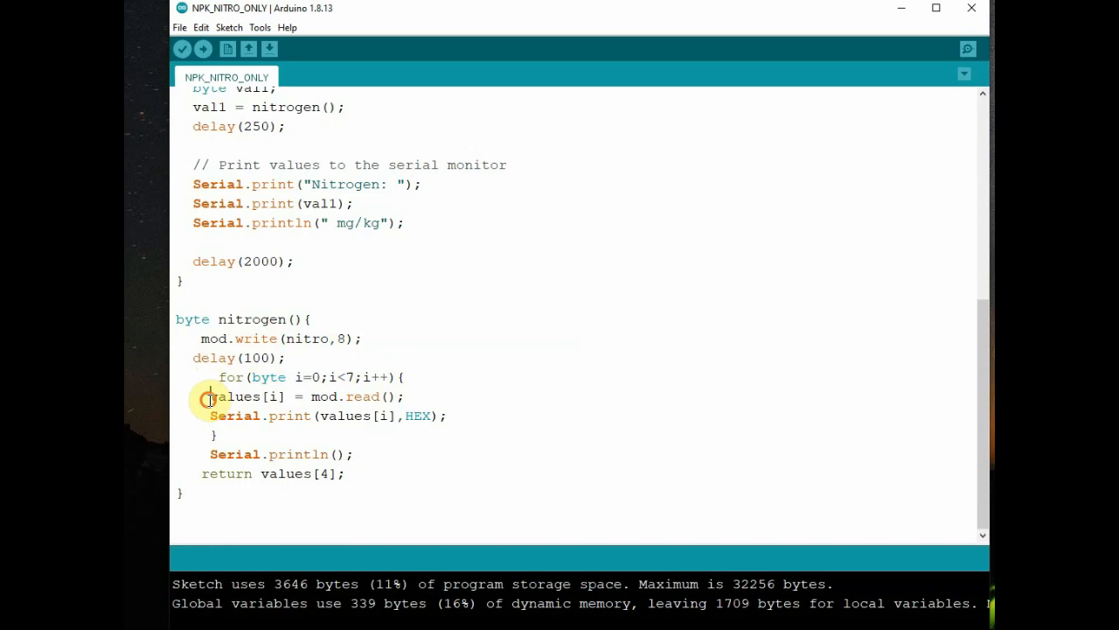
pyautogui.doubleClick(249, 395)
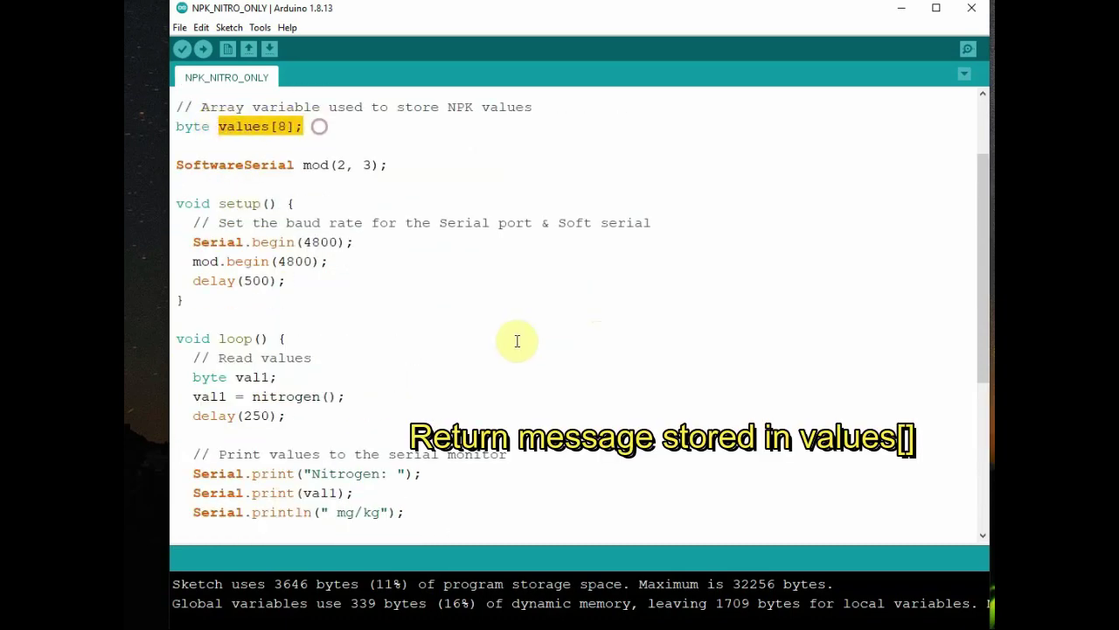
# Scroll through the sketch to the nitrogen() function returning values[4] from the reply.
pyautogui.scroll(-3)
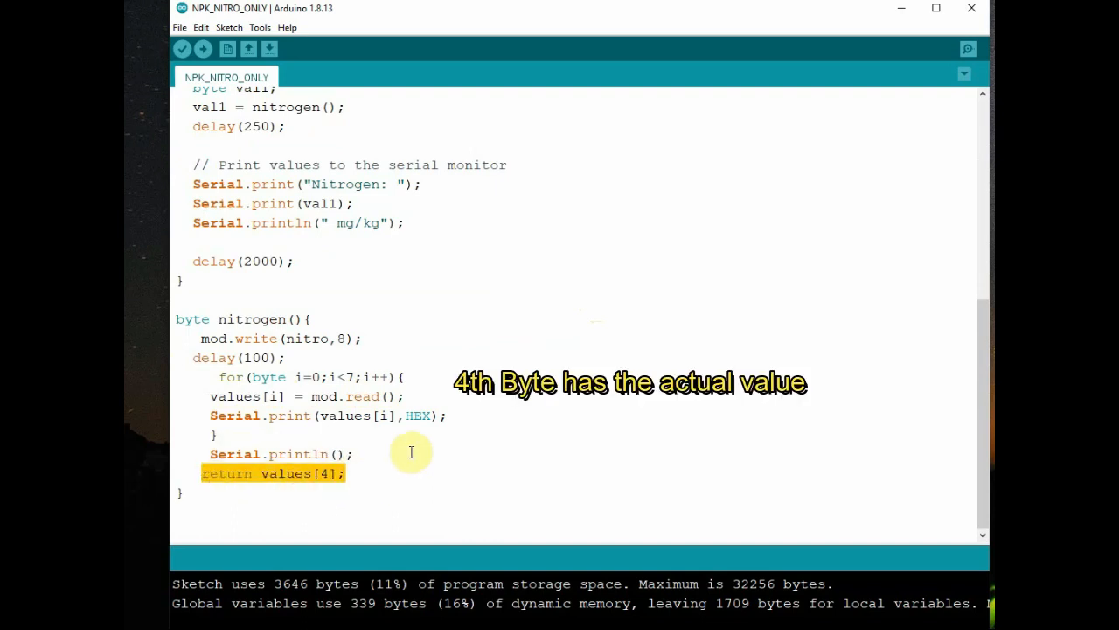
pyautogui.moveTo(443, 439)
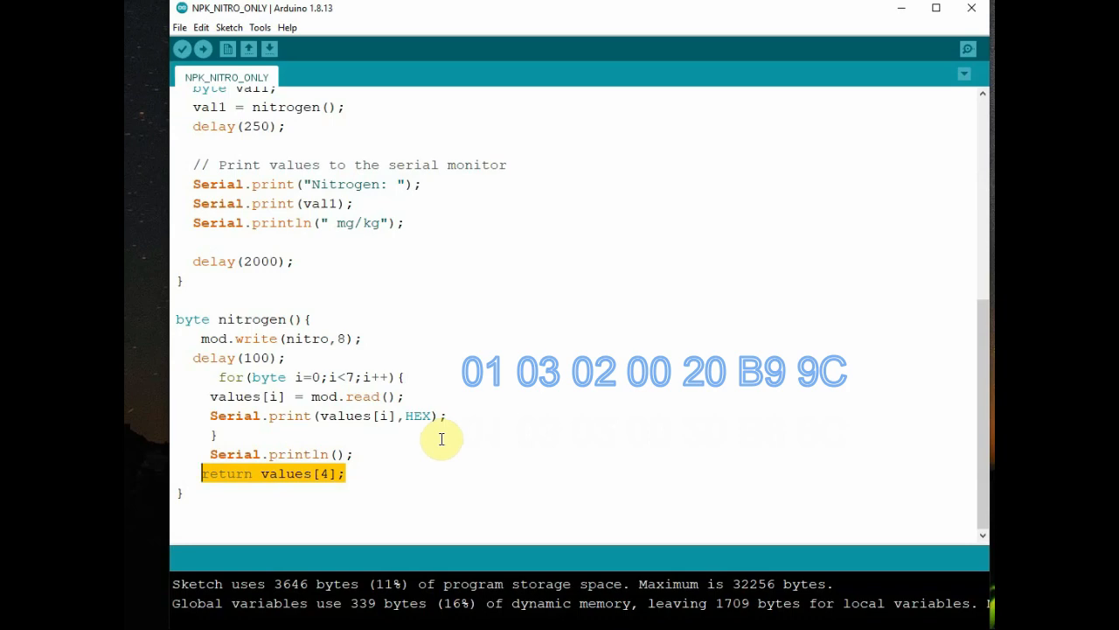
pyautogui.moveTo(480, 453)
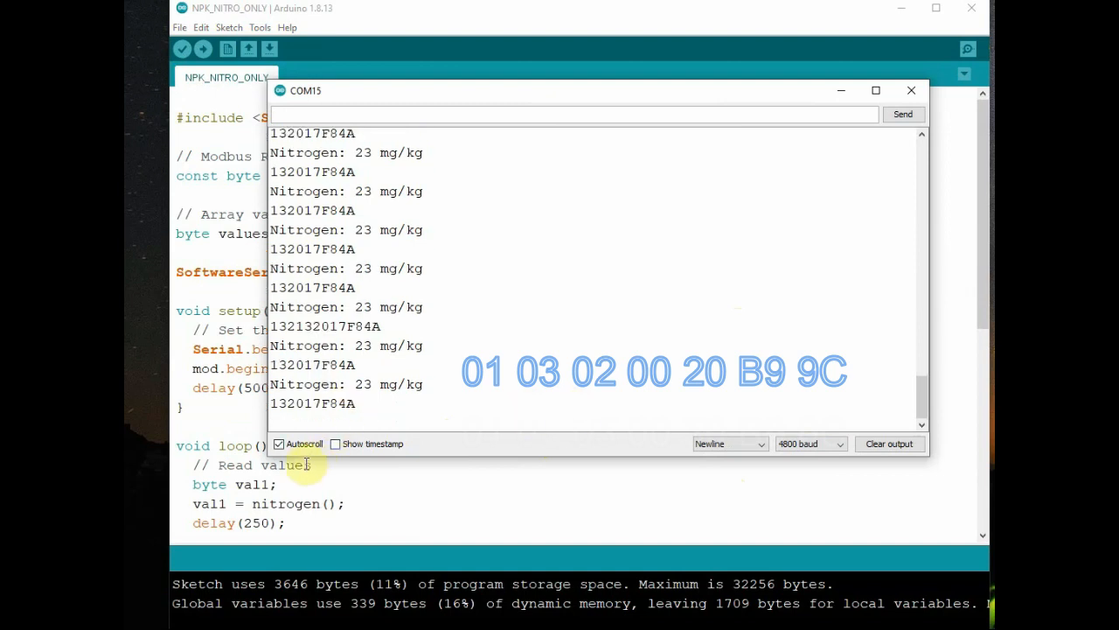
pyautogui.click(280, 444)
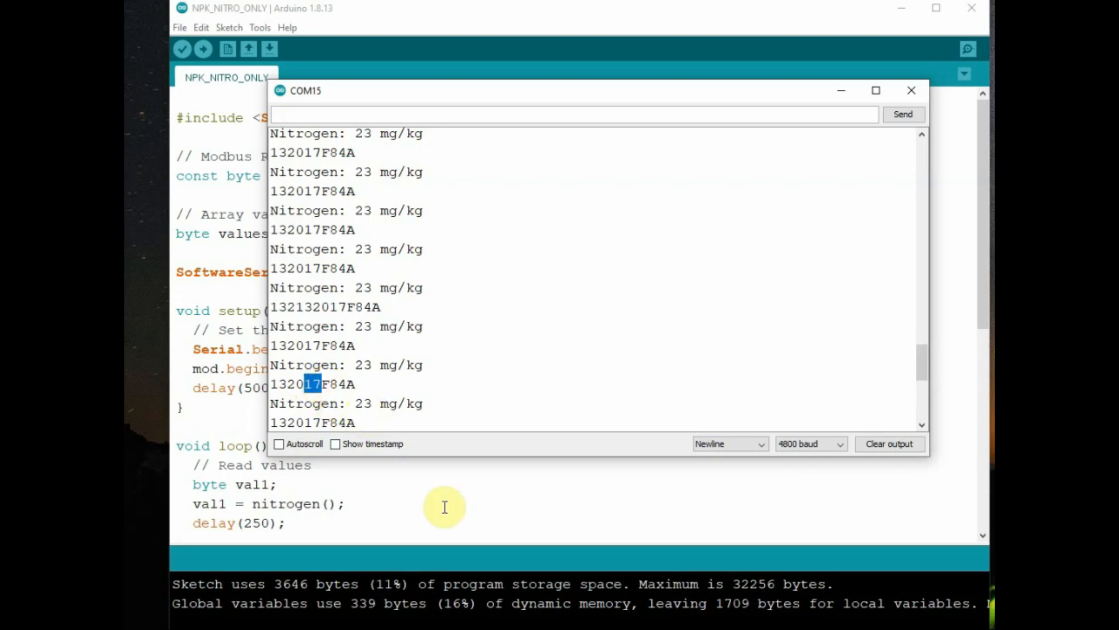
pyautogui.moveTo(430, 355)
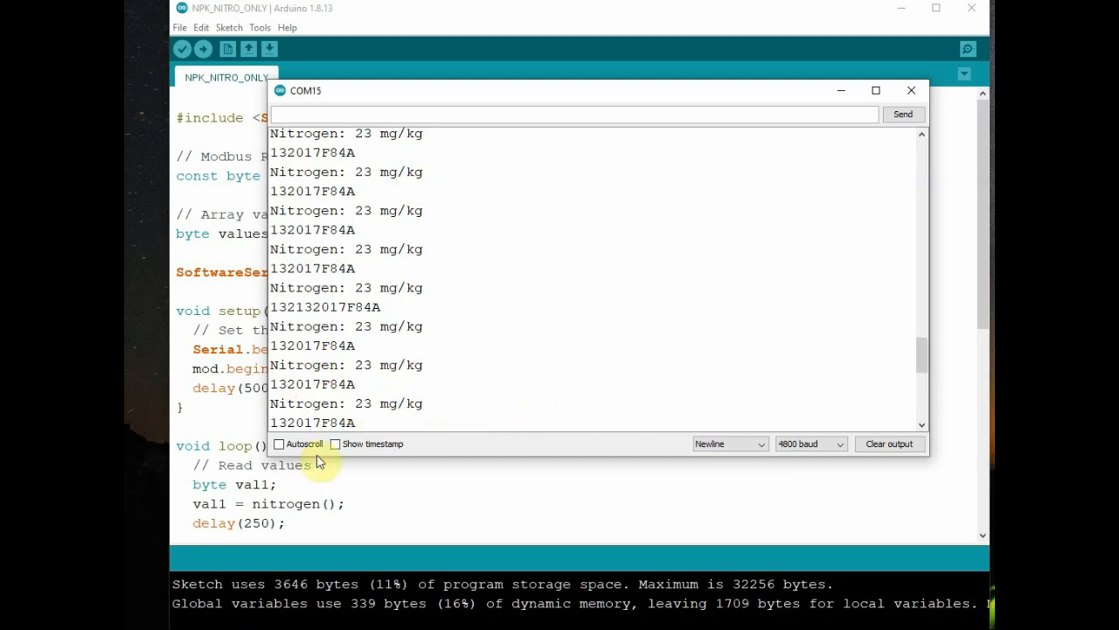
pyautogui.click(280, 444)
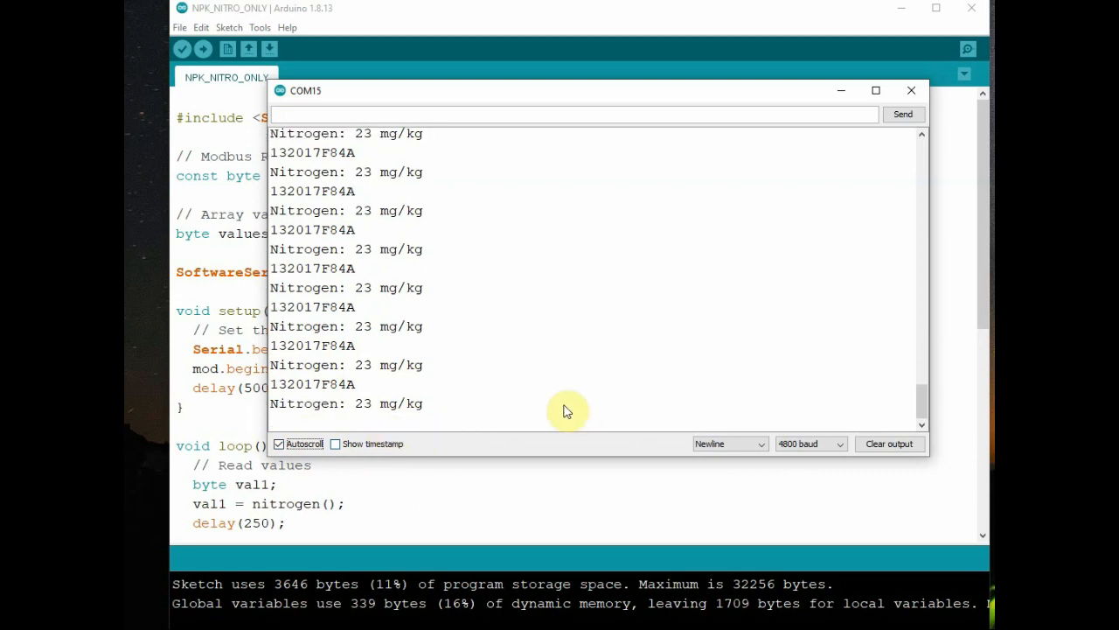
pyautogui.click(912, 91)
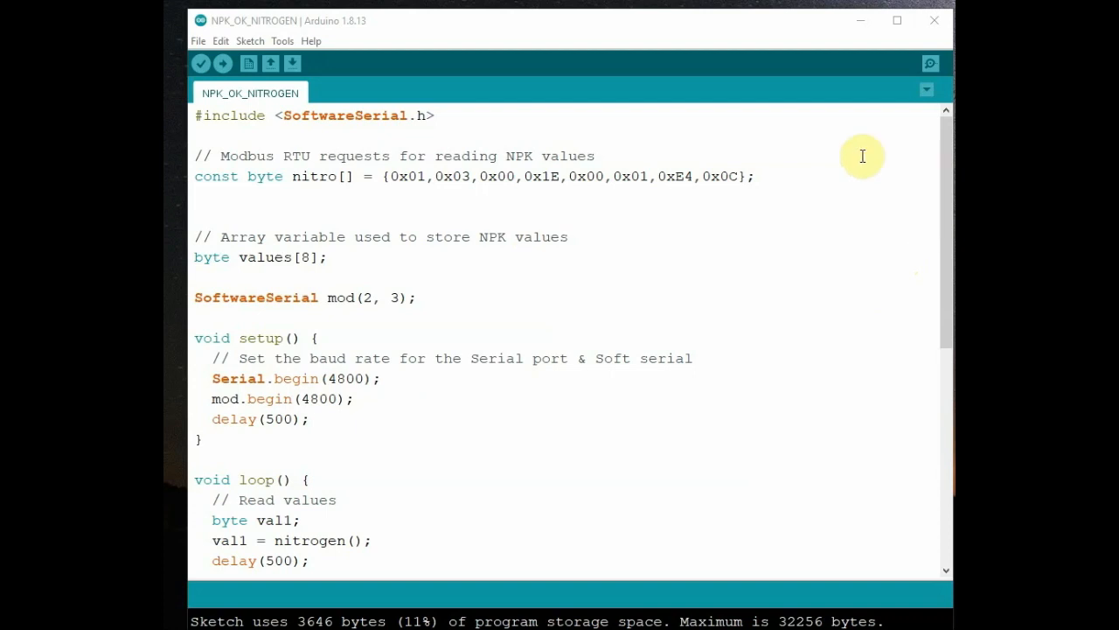
# Declare const byte phos[] and pota[] request arrays (0x1F/0xB5,0xCC and 0x20/0x85,0xC0) after nitro[].
pyautogui.doubleClick(217, 175)
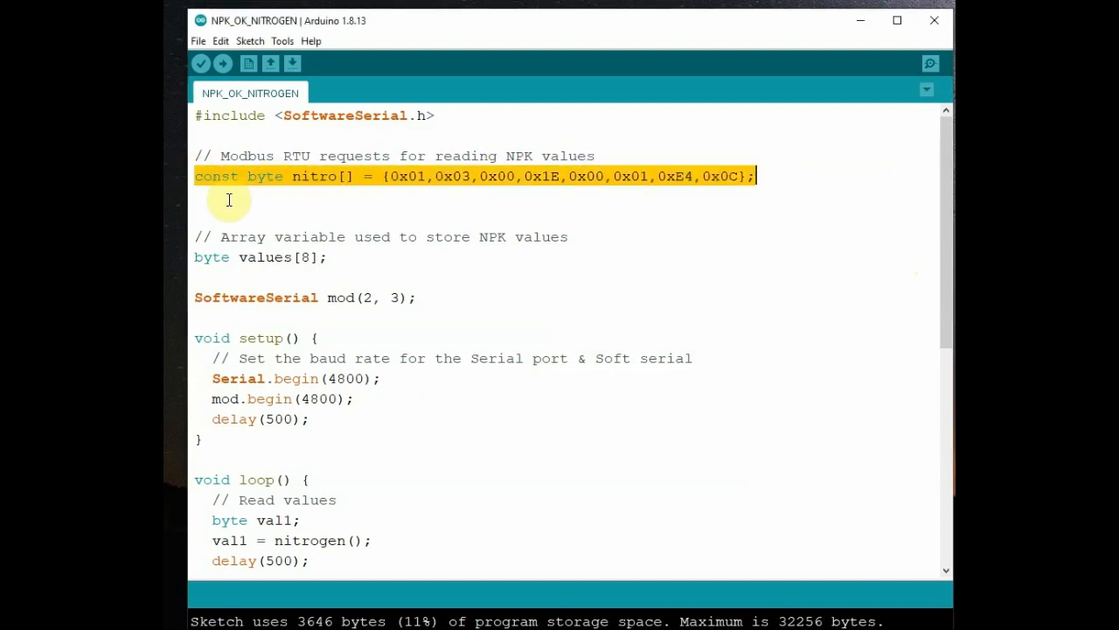
pyautogui.write('const byte phos[] = {0x01,0x03, 0x00, 0x1F, 0x00, 0x01, 0xB5, 0xCC};')
pyautogui.write('const byte pota[] = {0x01,0x03, 0x00, 0x20, 0x00, 0x01, 0x85, 0xC0};')
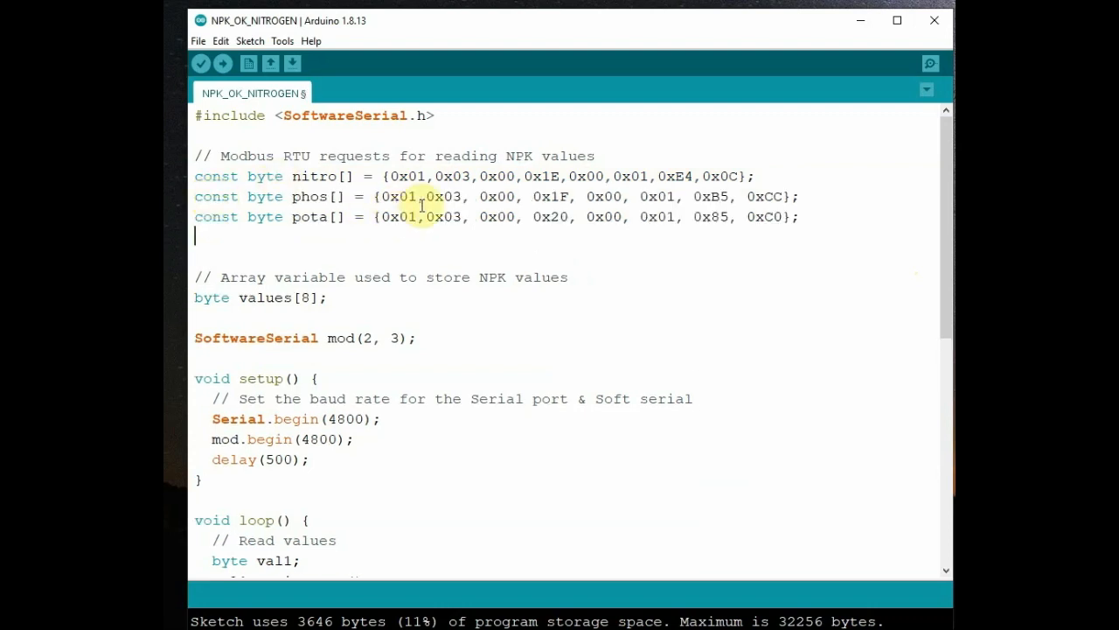
pyautogui.moveTo(480, 196); pyautogui.dragTo(579, 196)
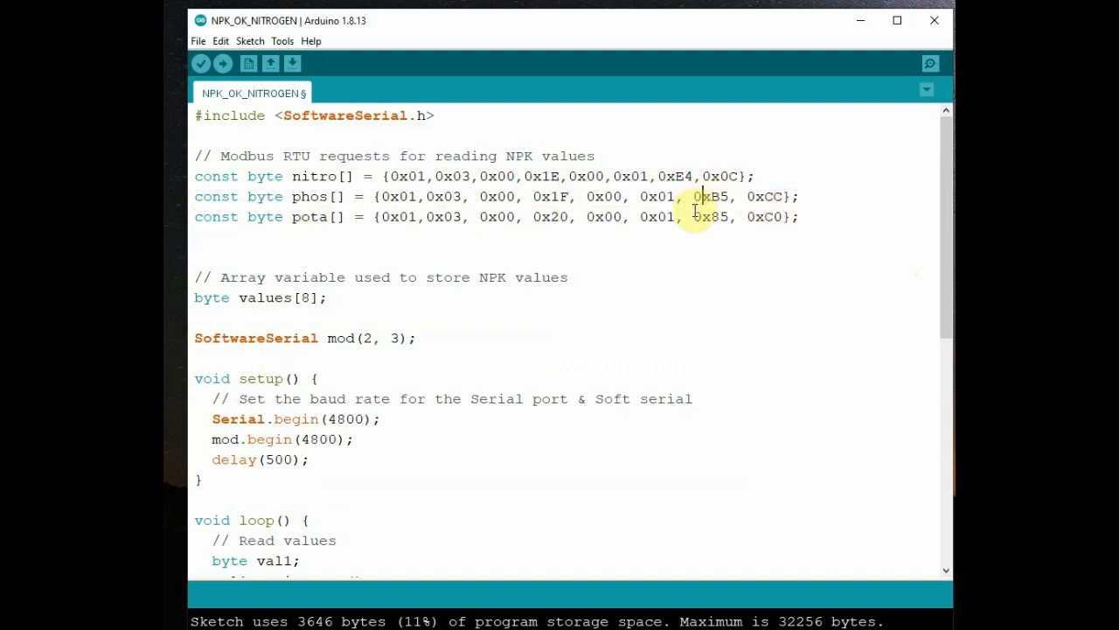
pyautogui.moveTo(691, 217); pyautogui.dragTo(787, 217)
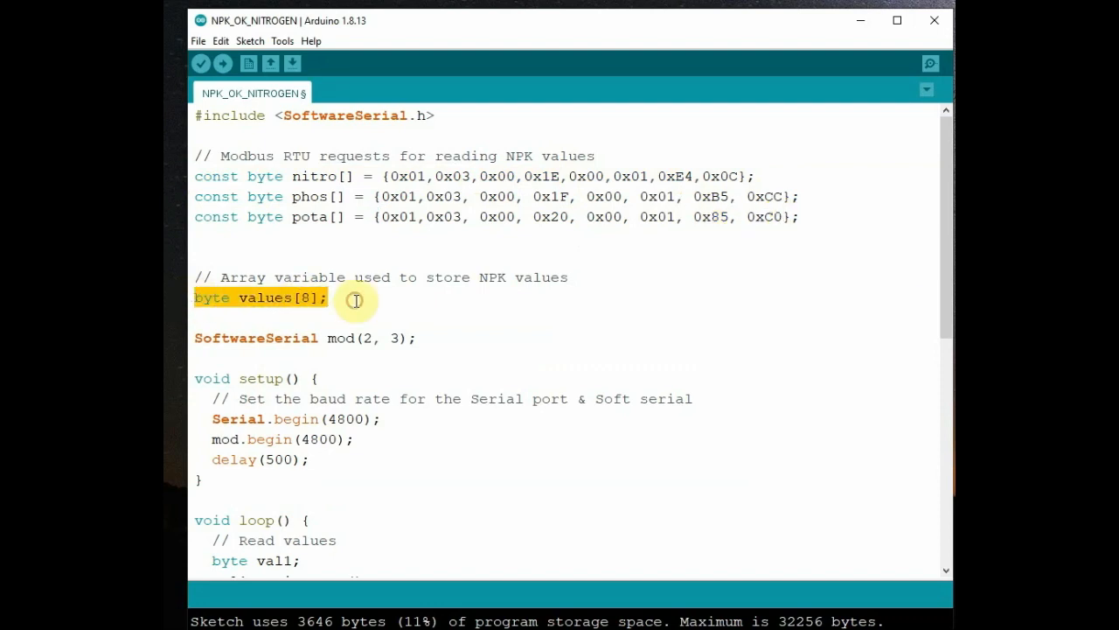
# Declare val2, val3, read phosphorous() and potassium() in loop() and duplicate the Serial.print block for them.
pyautogui.scroll(-3)
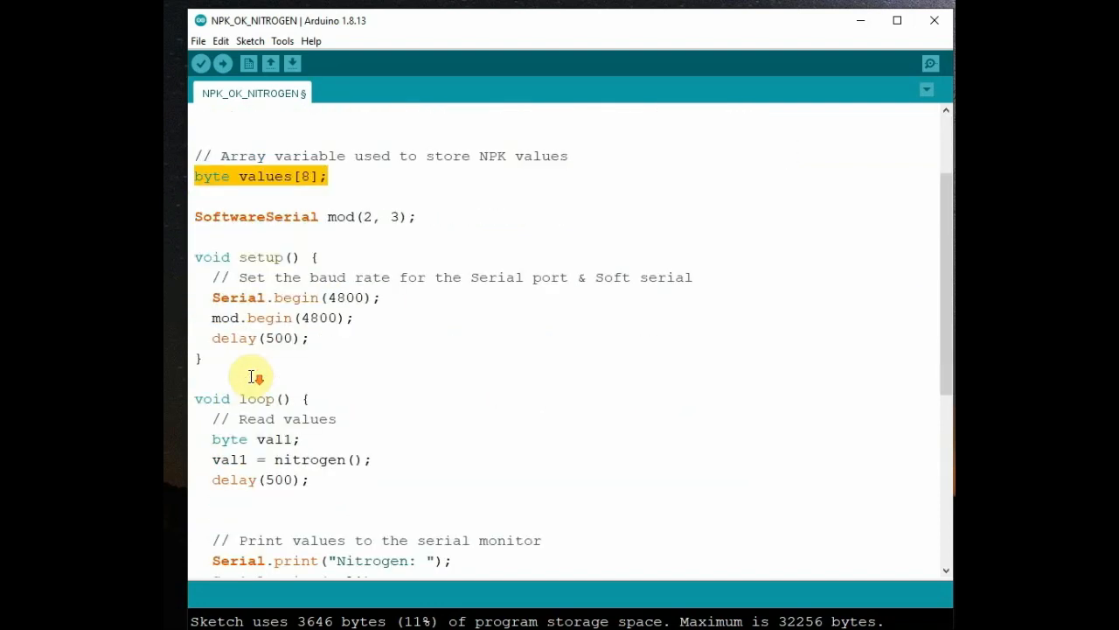
pyautogui.scroll(-3)
pyautogui.write(',val')
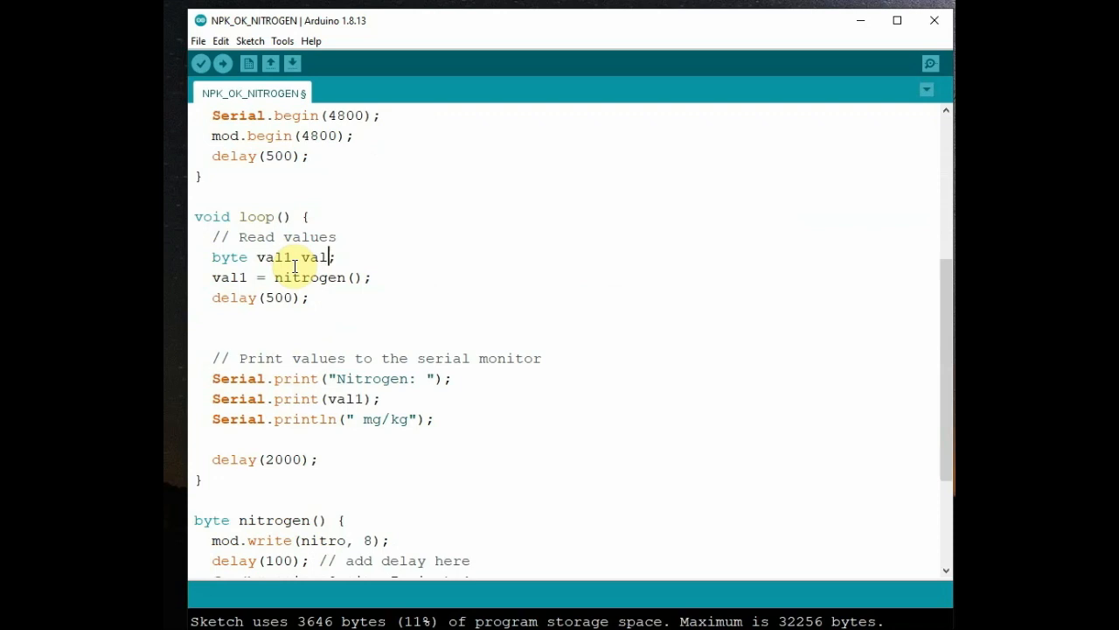
pyautogui.write('2,val3')
pyautogui.click(262, 297)
pyautogui.write('1')
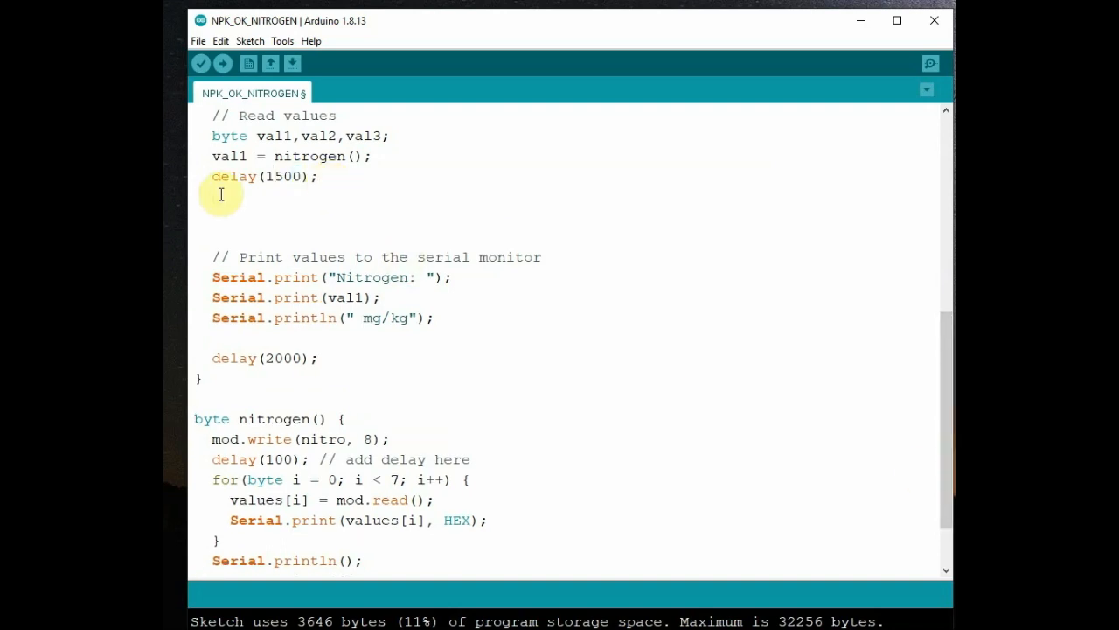
pyautogui.write('val2 = phosphorous();')
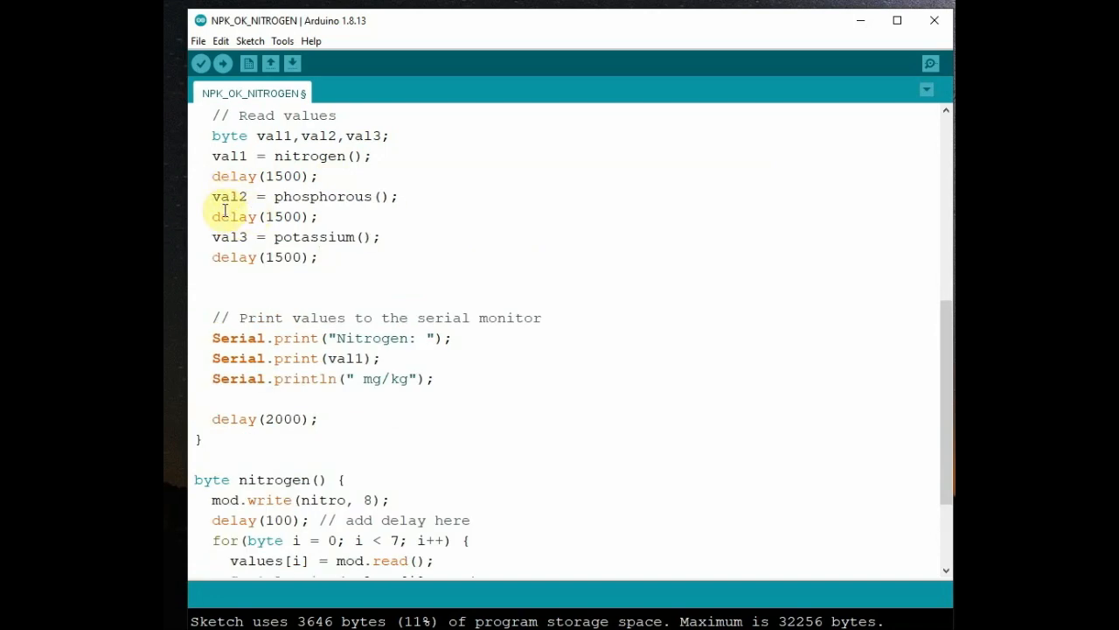
pyautogui.moveTo(276, 196); pyautogui.dragTo(406, 196)
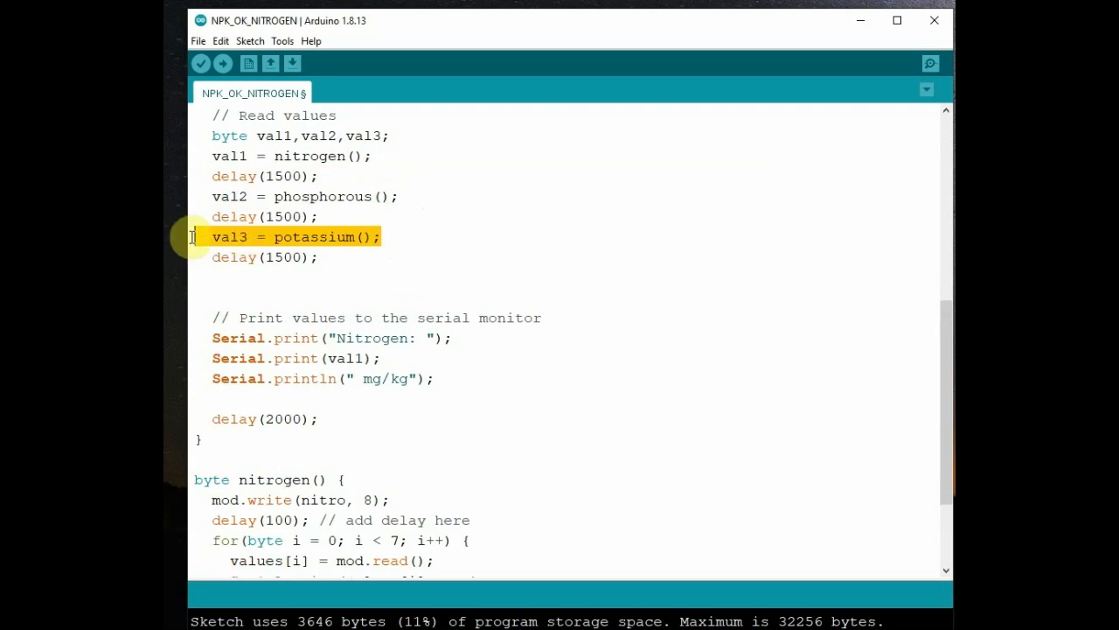
pyautogui.moveTo(212, 206)
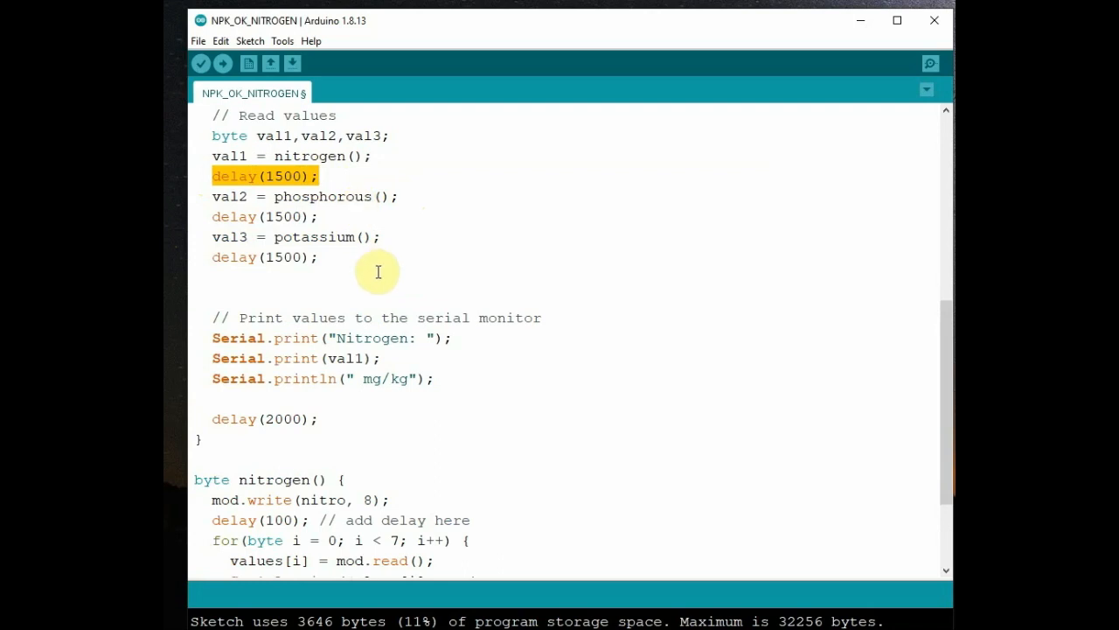
pyautogui.moveTo(398, 430)
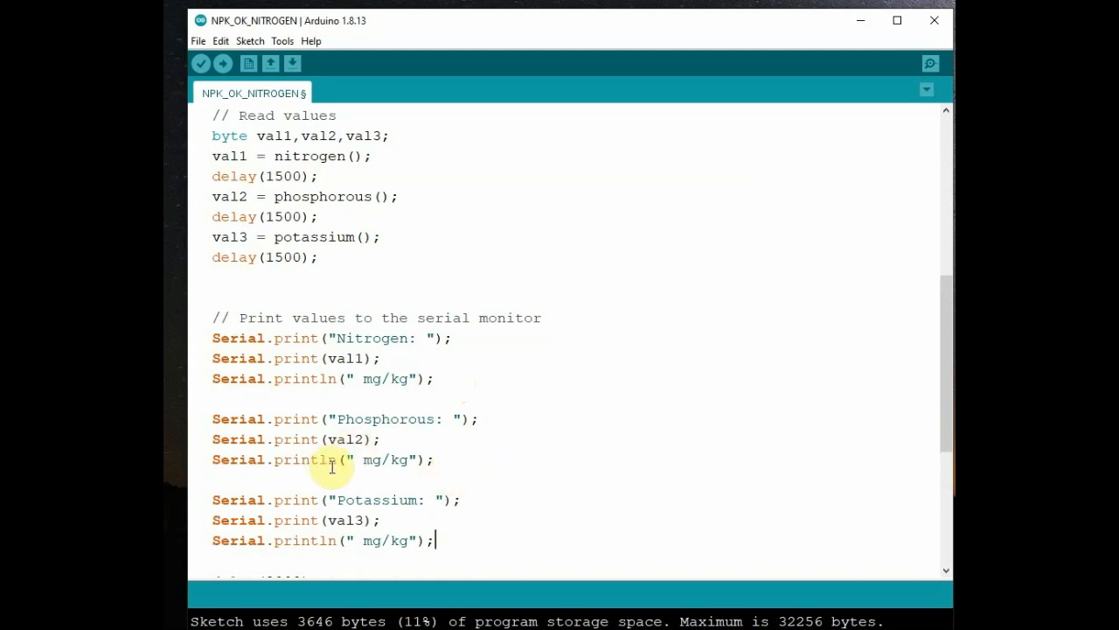
pyautogui.tripleClick(322, 458)
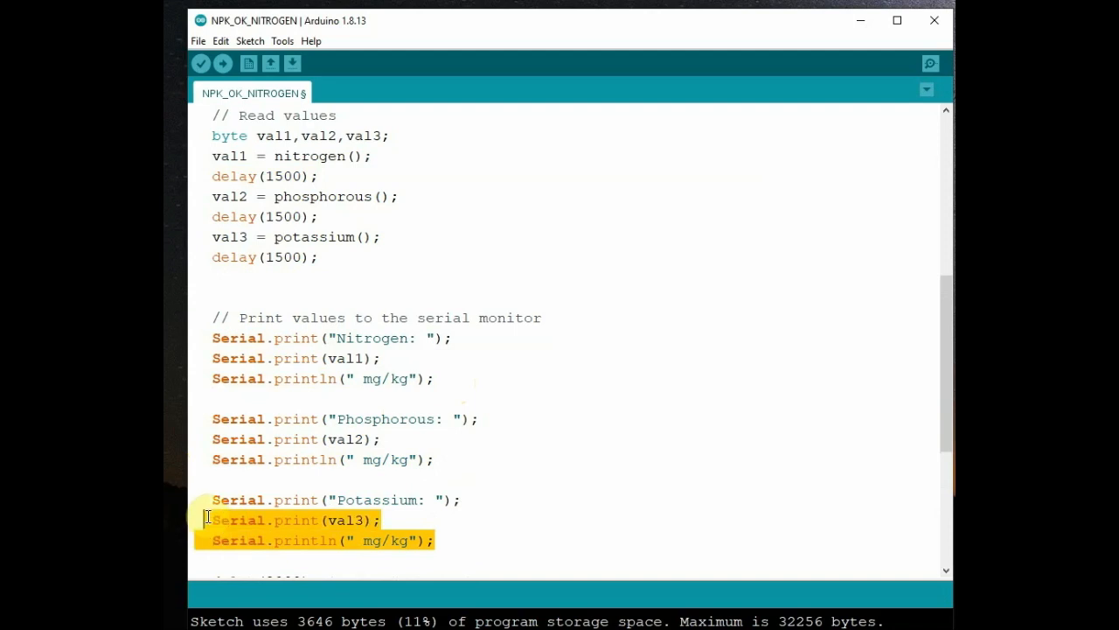
pyautogui.scroll(-3)
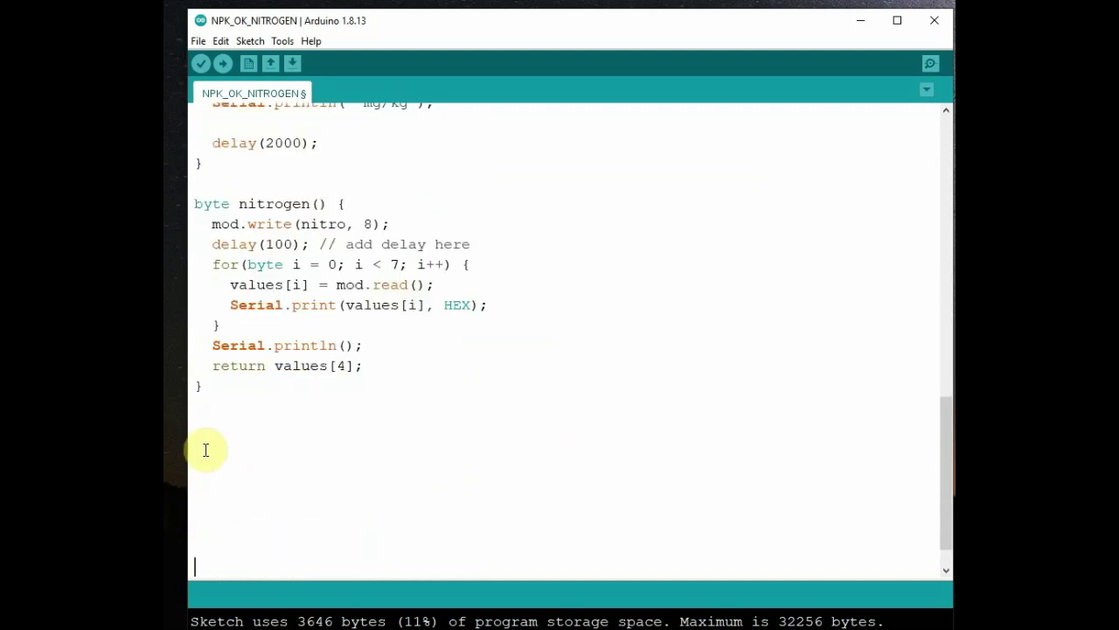
# Add phosphorous() and potassium() functions from nitrogen() using phos and pota, then upload to show all three readings.
pyautogui.scroll(-3)
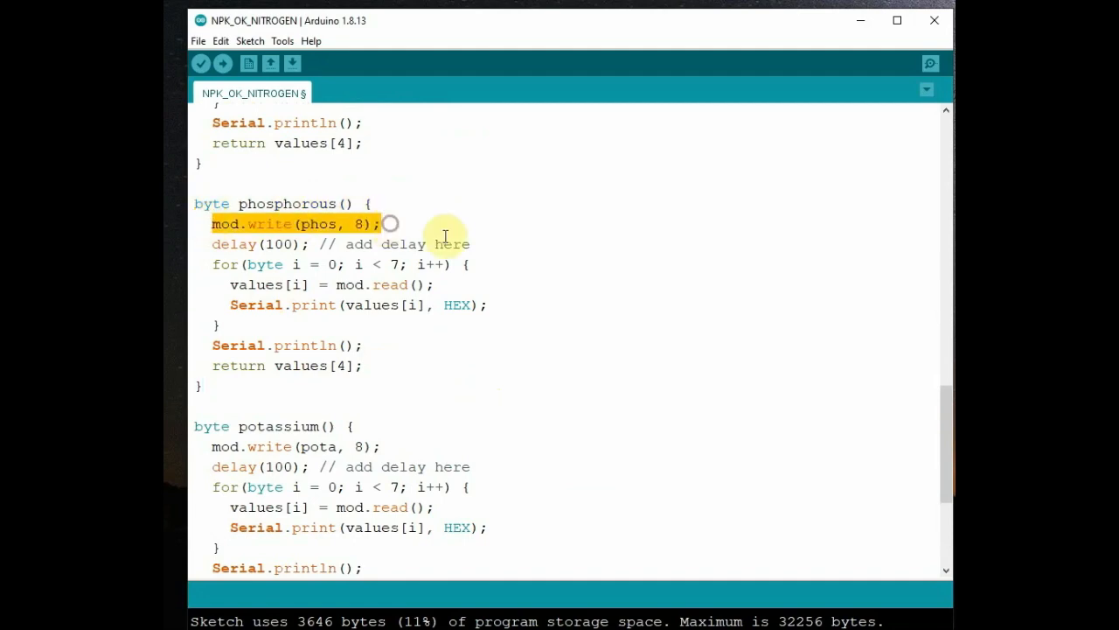
pyautogui.scroll(3)
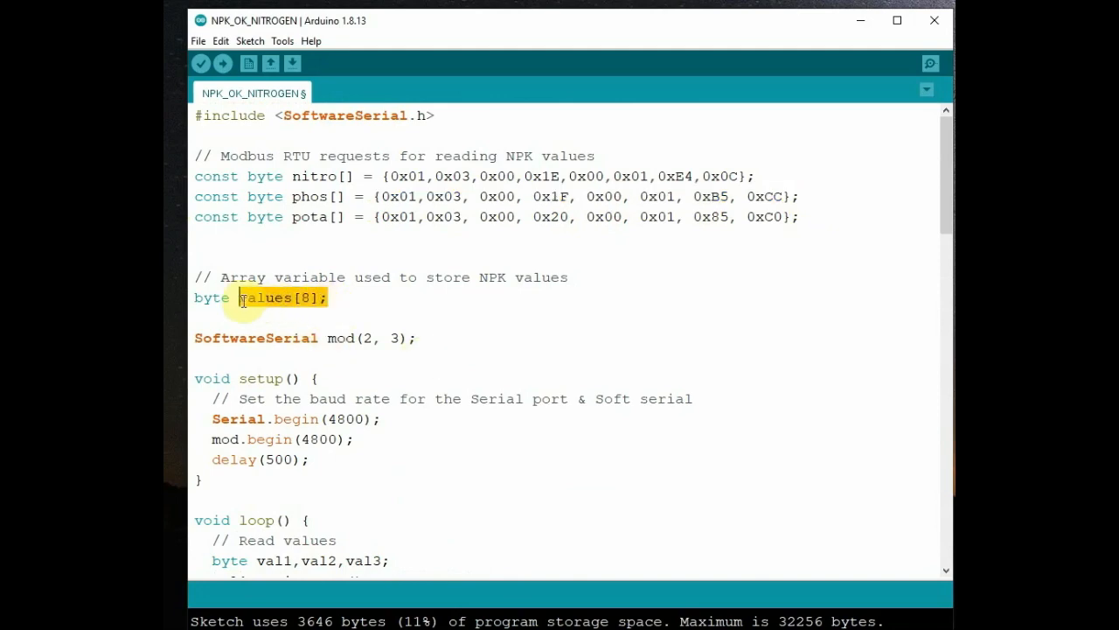
pyautogui.scroll(-3)
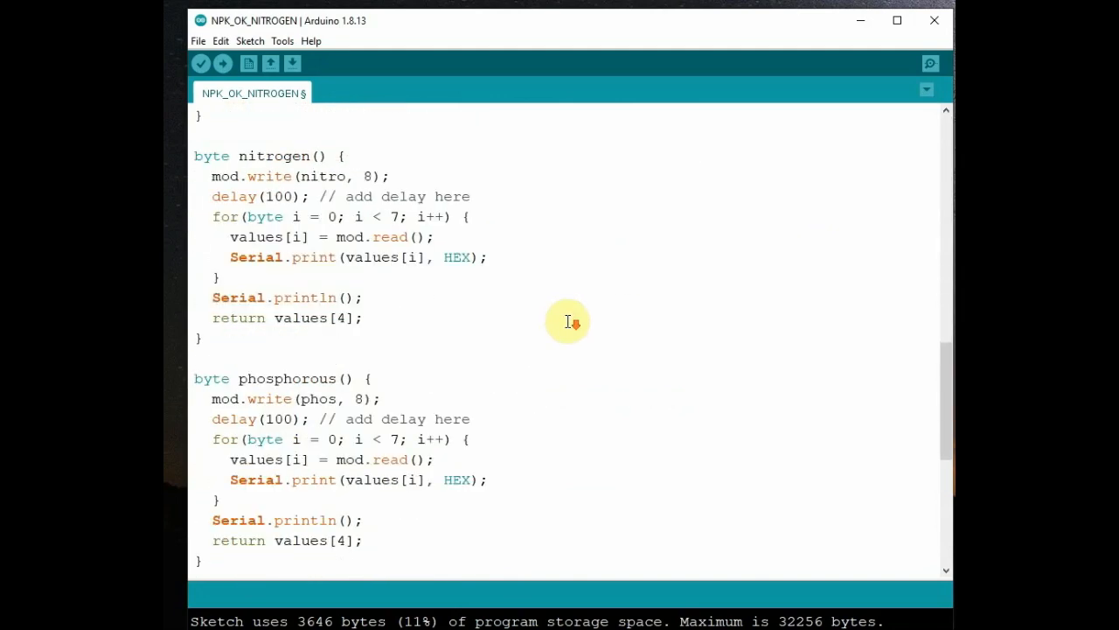
pyautogui.scroll(-3)
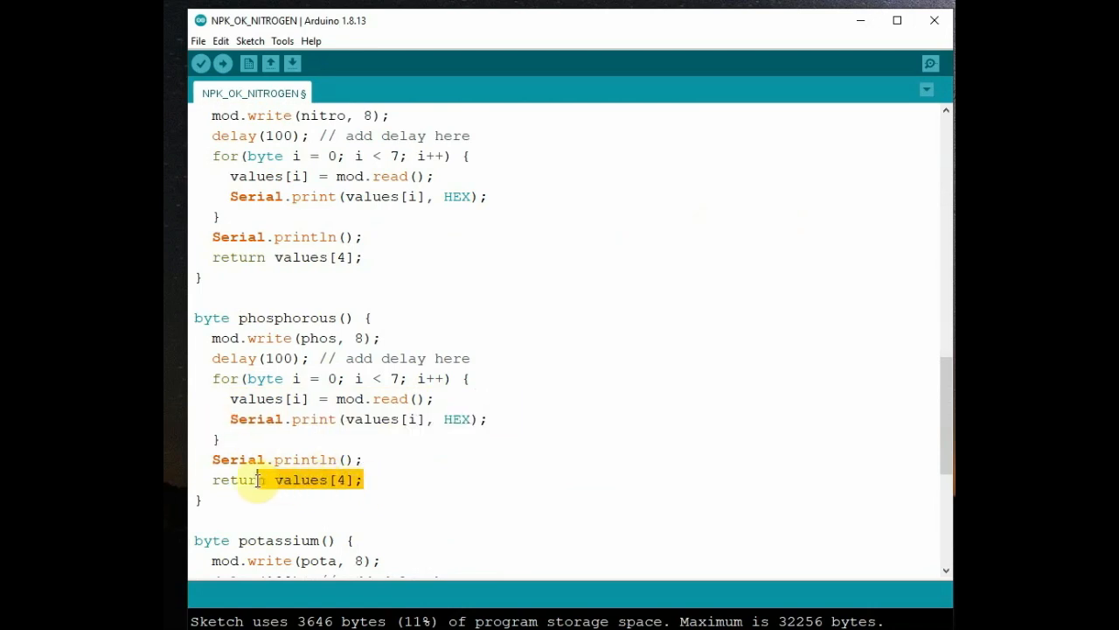
pyautogui.scroll(-3)
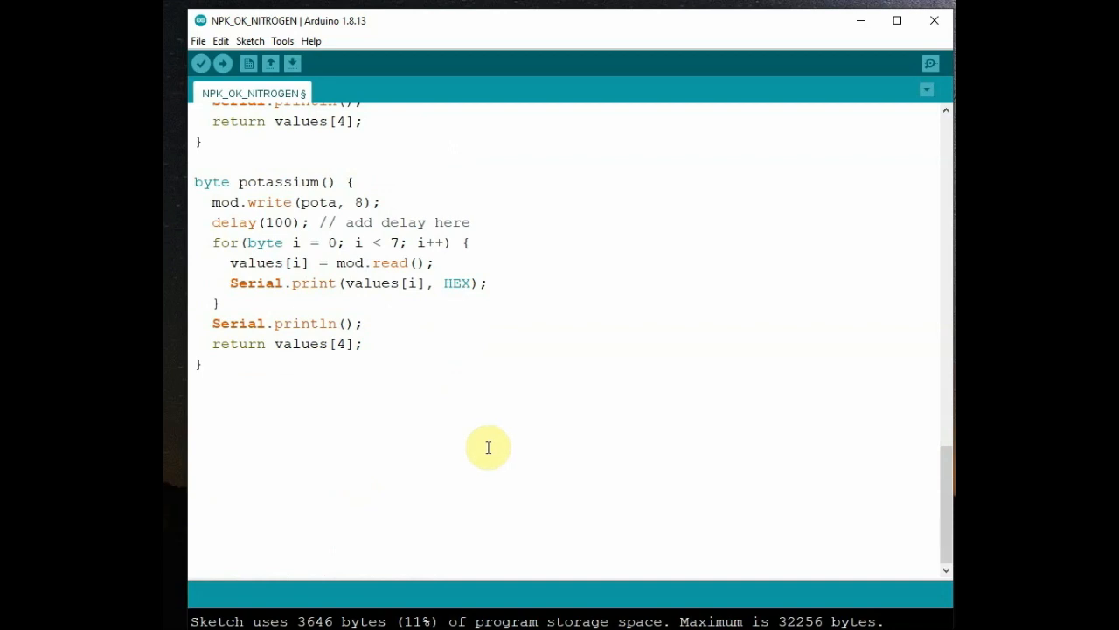
pyautogui.click(203, 62)
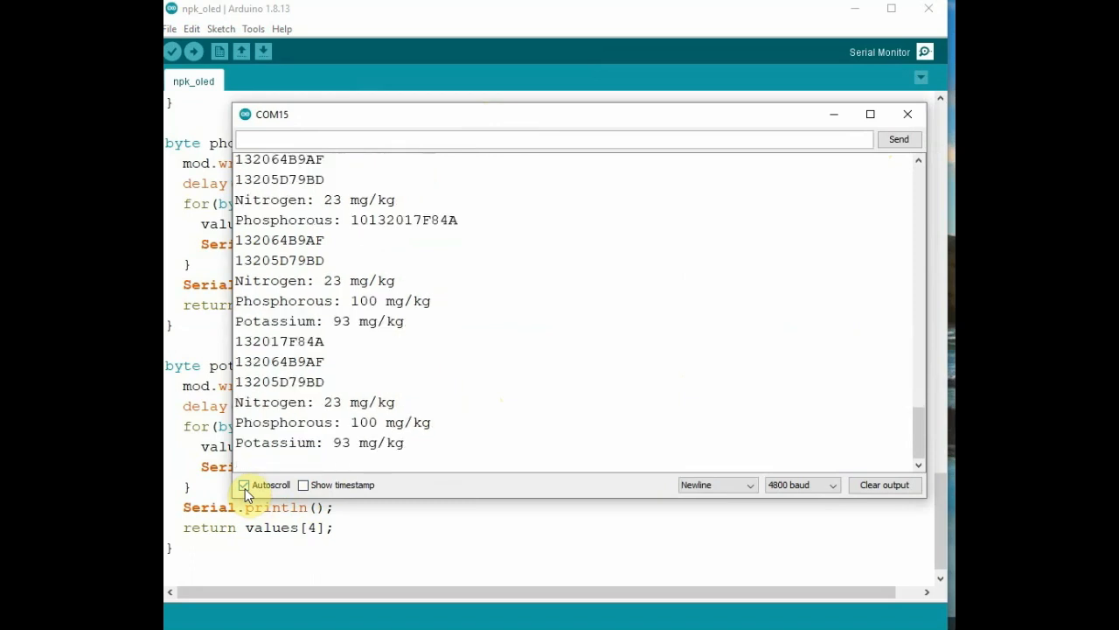
# Turn off Autoscroll in the COM15 Serial Monitor and highlight one raw hex response to inspect.
pyautogui.click(245, 484)
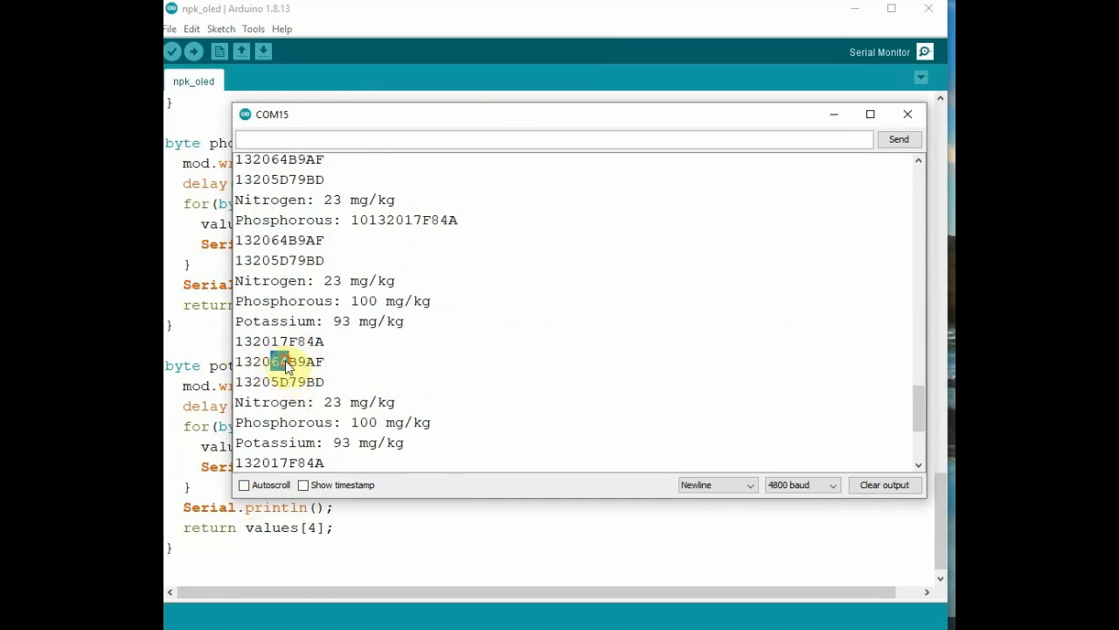
pyautogui.doubleClick(364, 422)
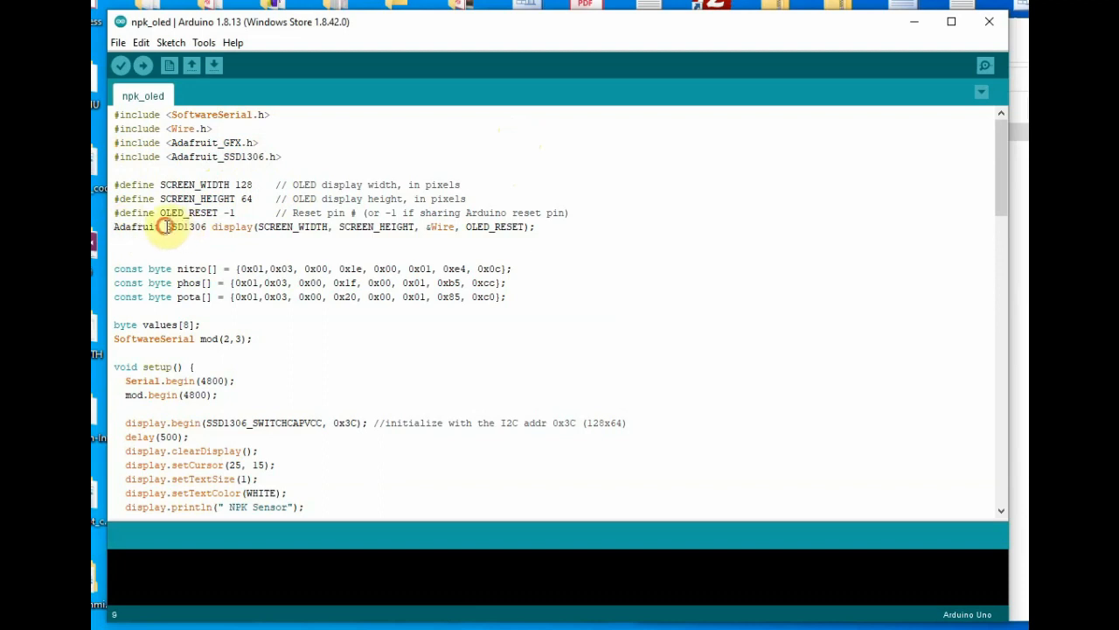
pyautogui.doubleClick(231, 227)
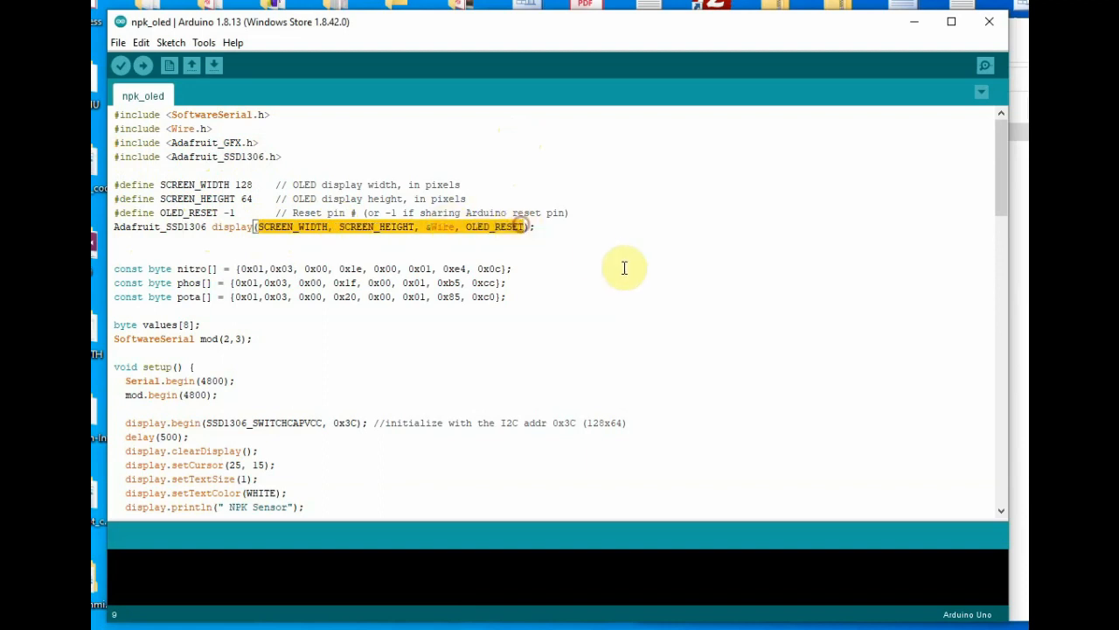
pyautogui.scroll(-3)
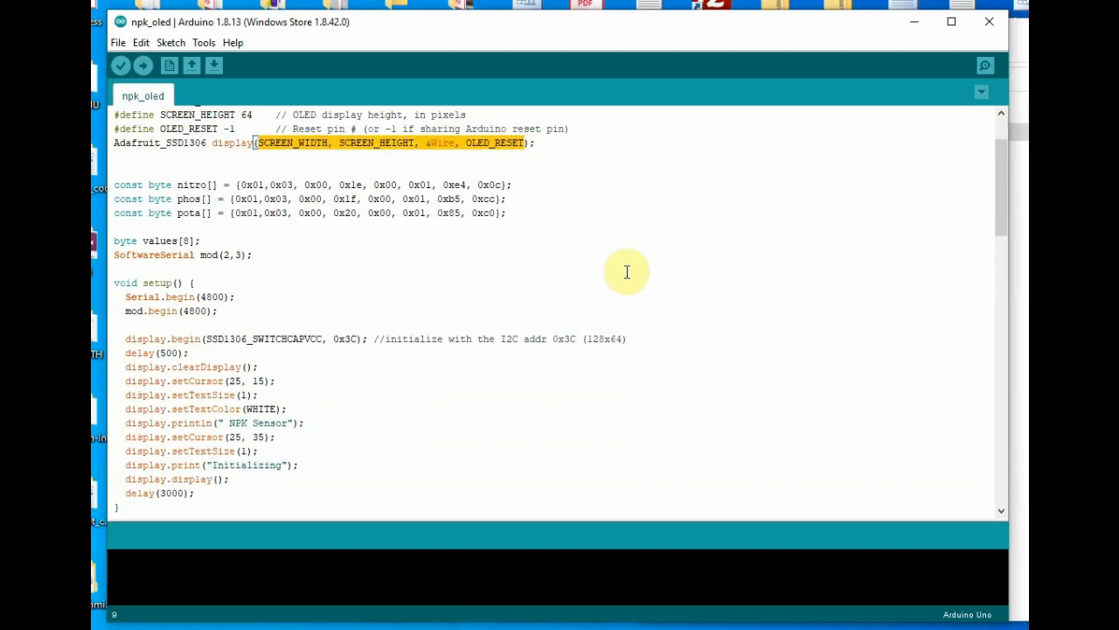
pyautogui.scroll(-3)
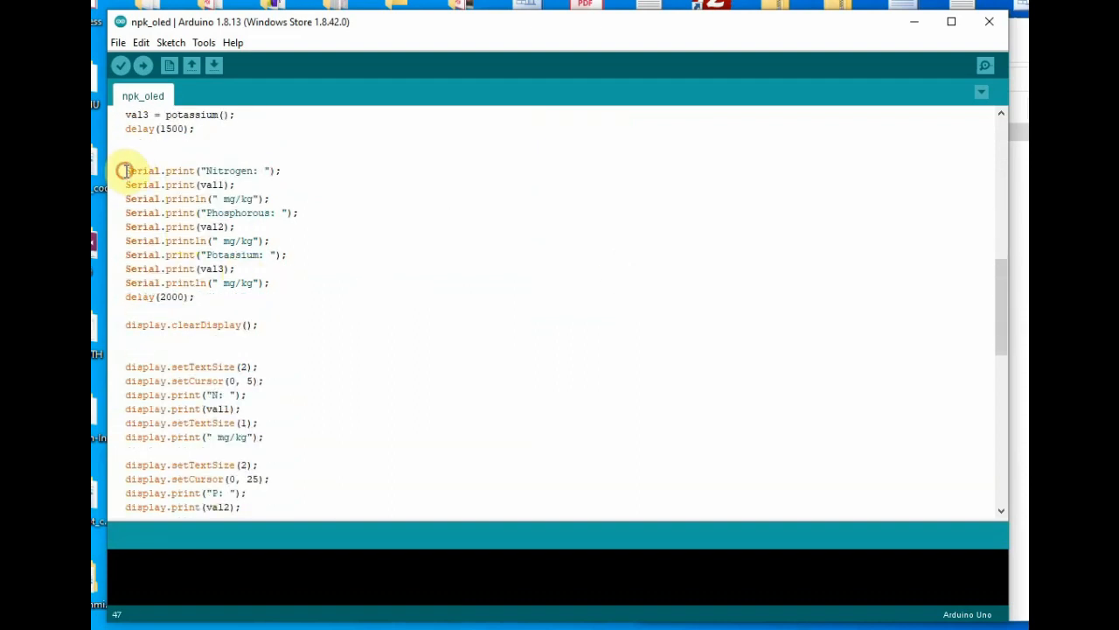
pyautogui.click(126, 324)
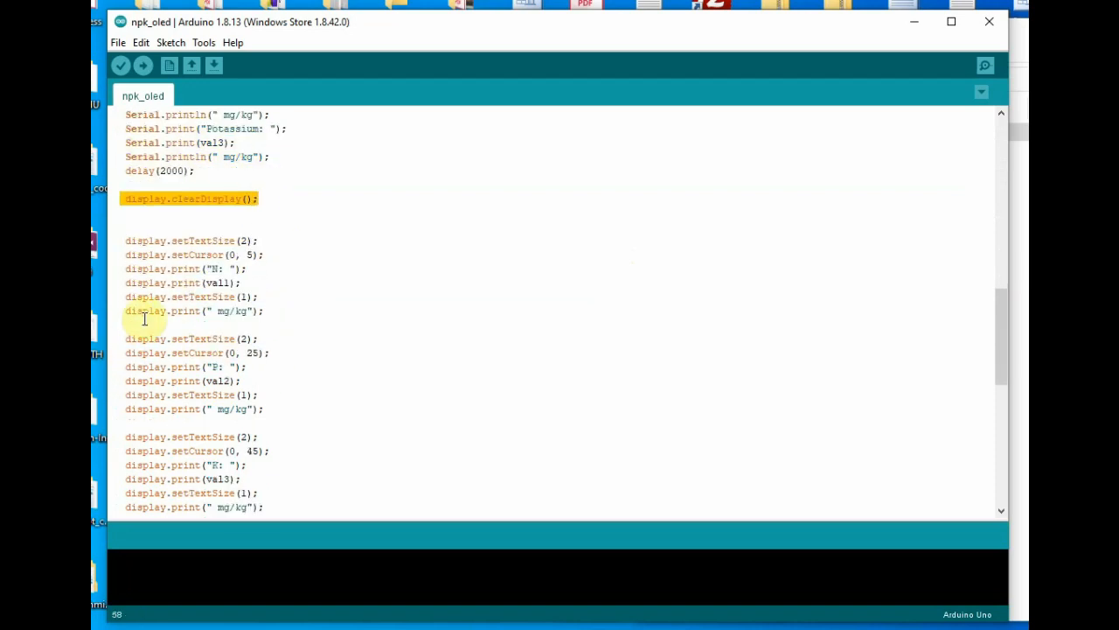
pyautogui.moveTo(126, 241); pyautogui.dragTo(265, 311)
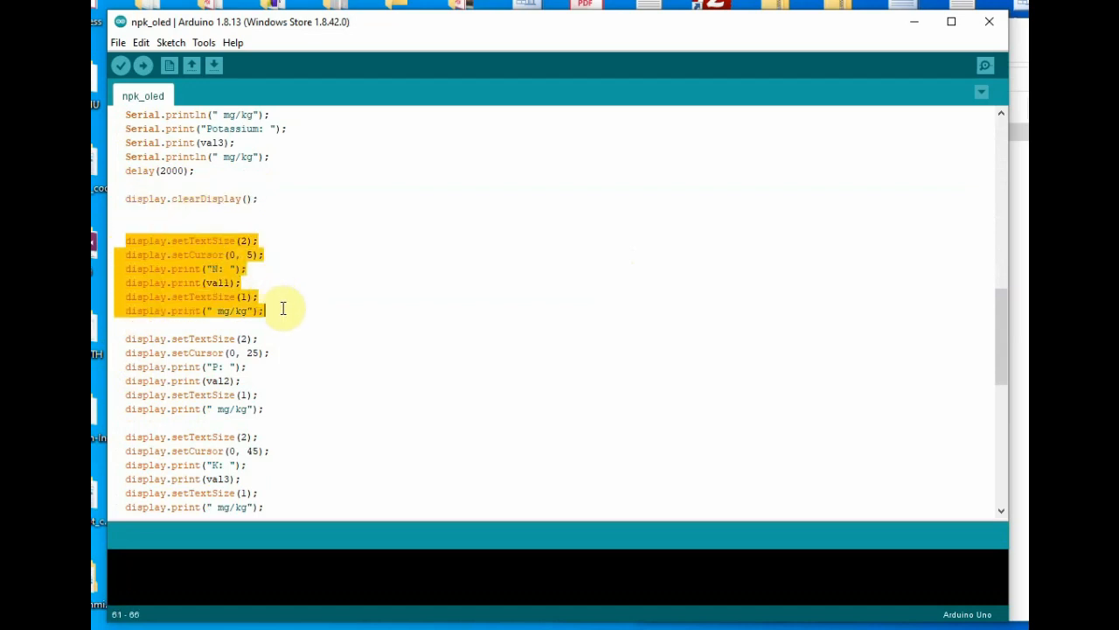
pyautogui.scroll(-3)
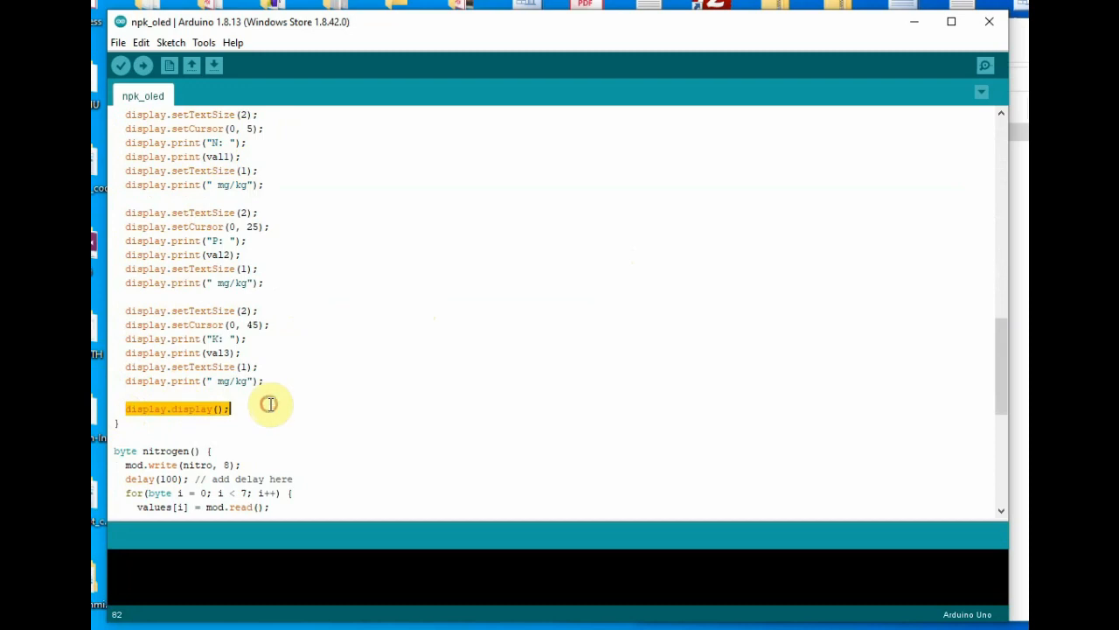
pyautogui.moveTo(496, 304)
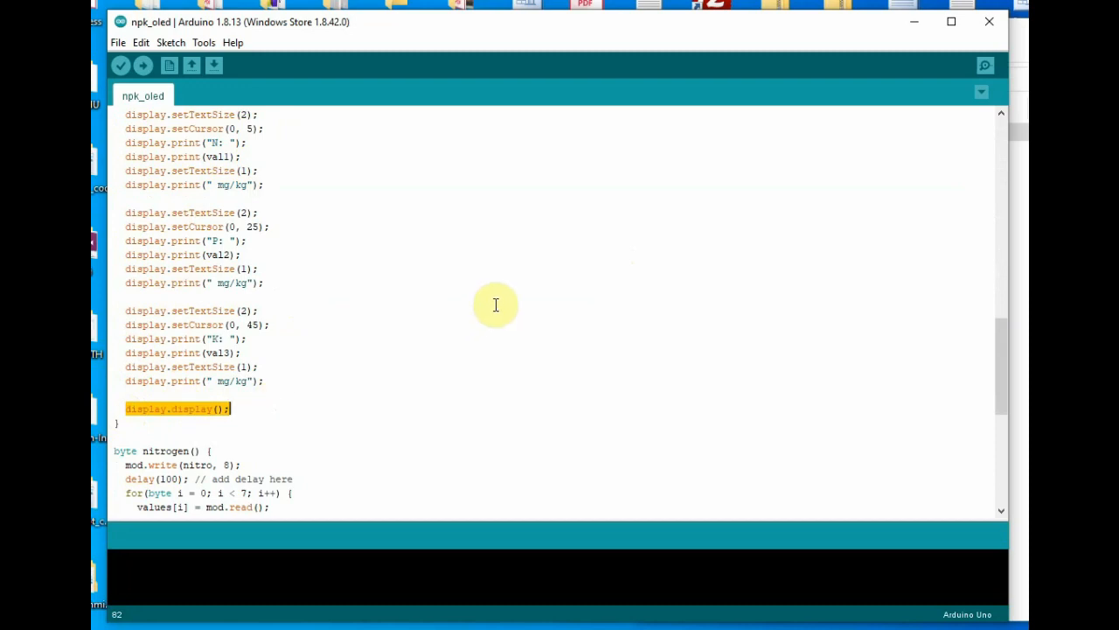
pyautogui.scroll(-3)
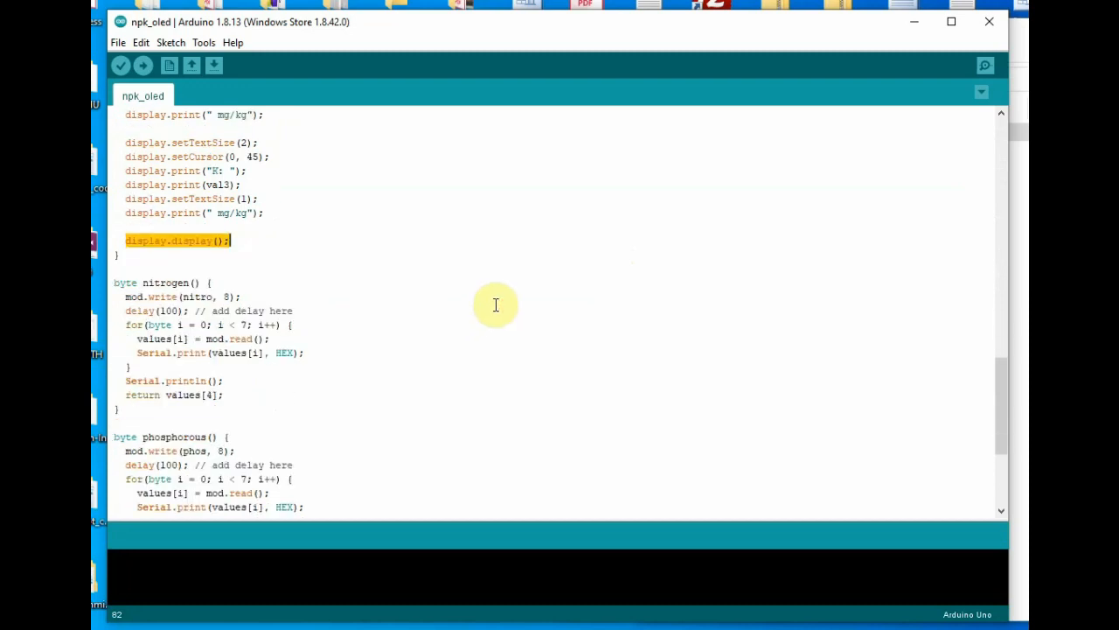